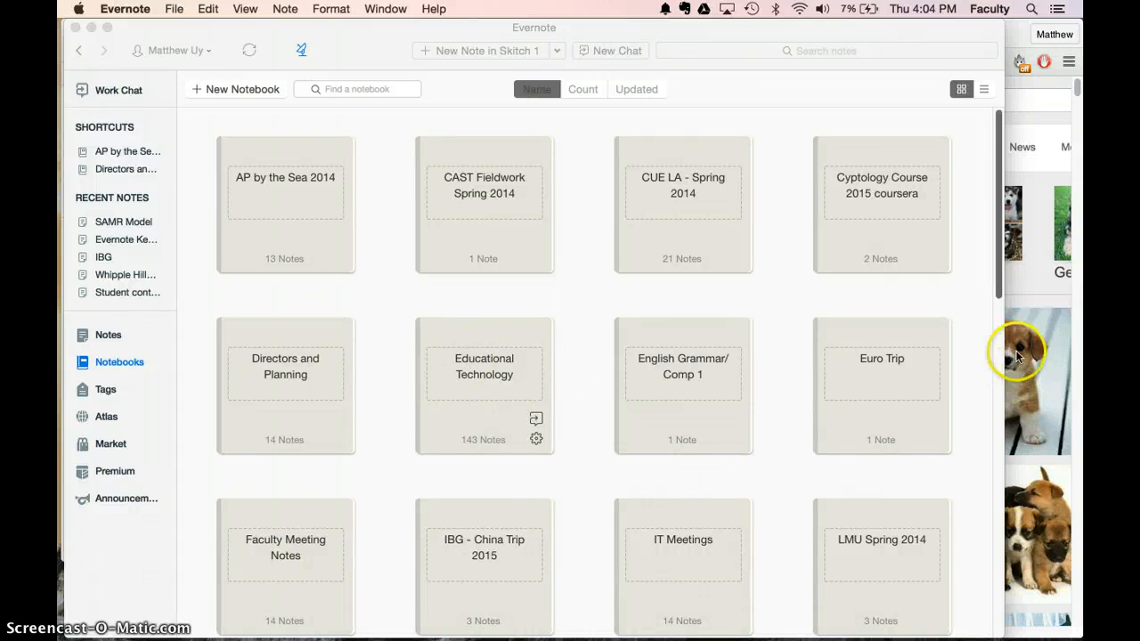
pyautogui.moveTo(583, 186)
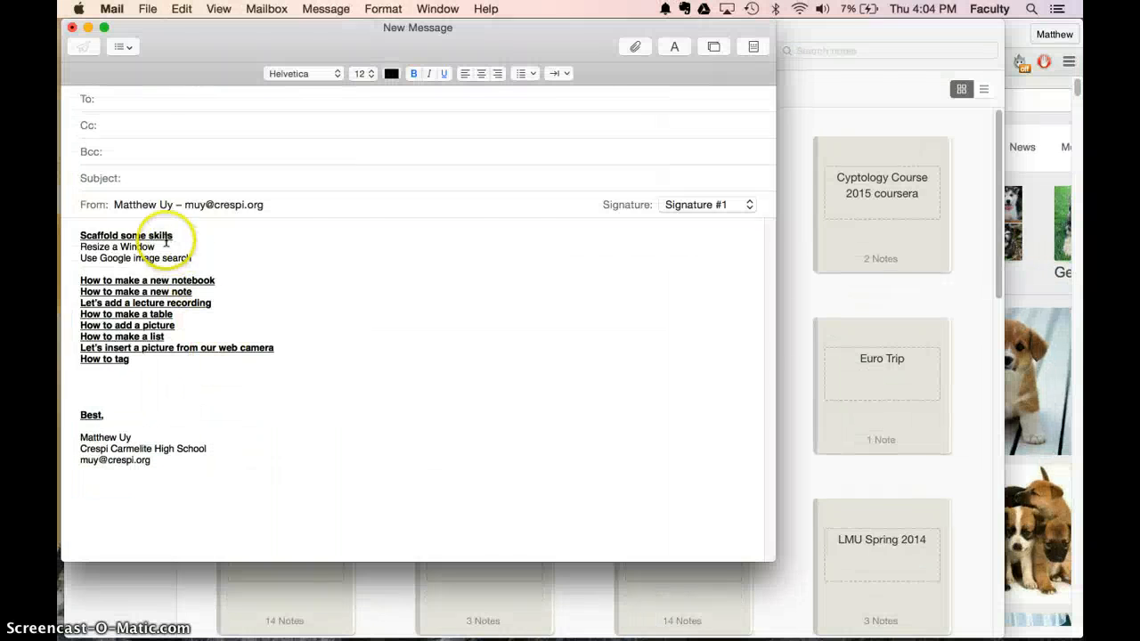
pyautogui.moveTo(999, 466)
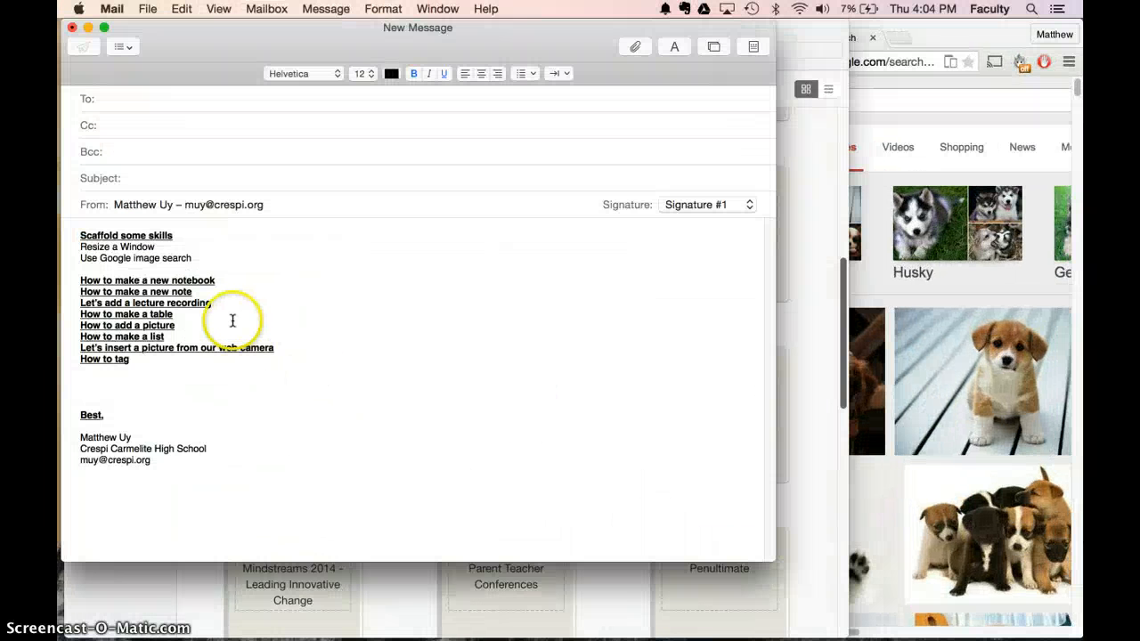
pyautogui.moveTo(987, 151)
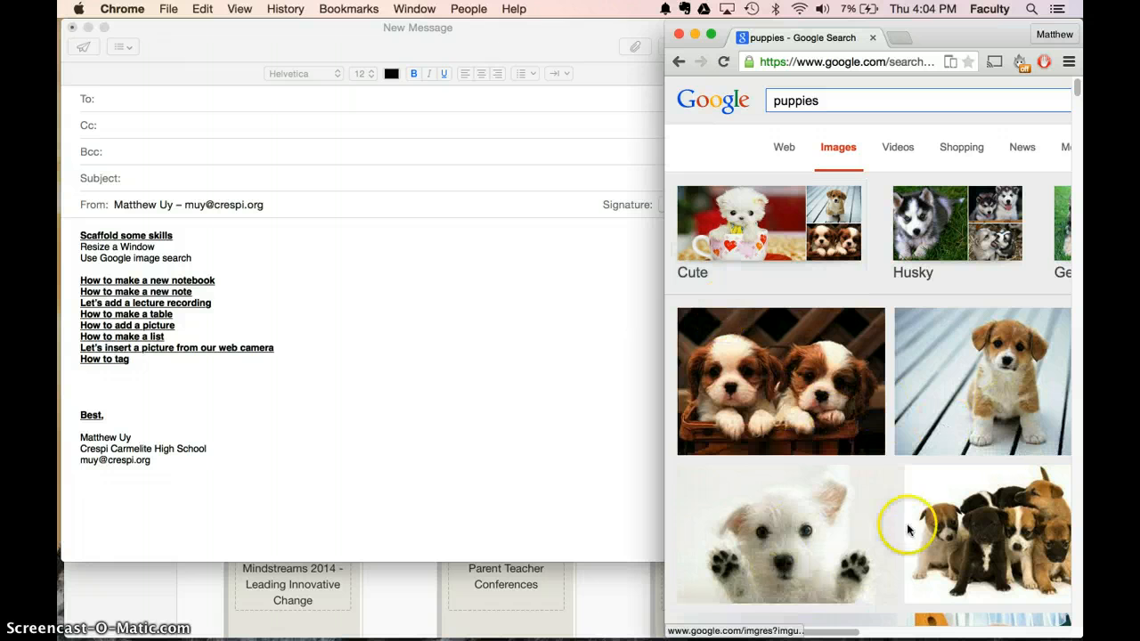
# From the notebook collection, add a new notebook named 'Chemistry'.
pyautogui.click(232, 485)
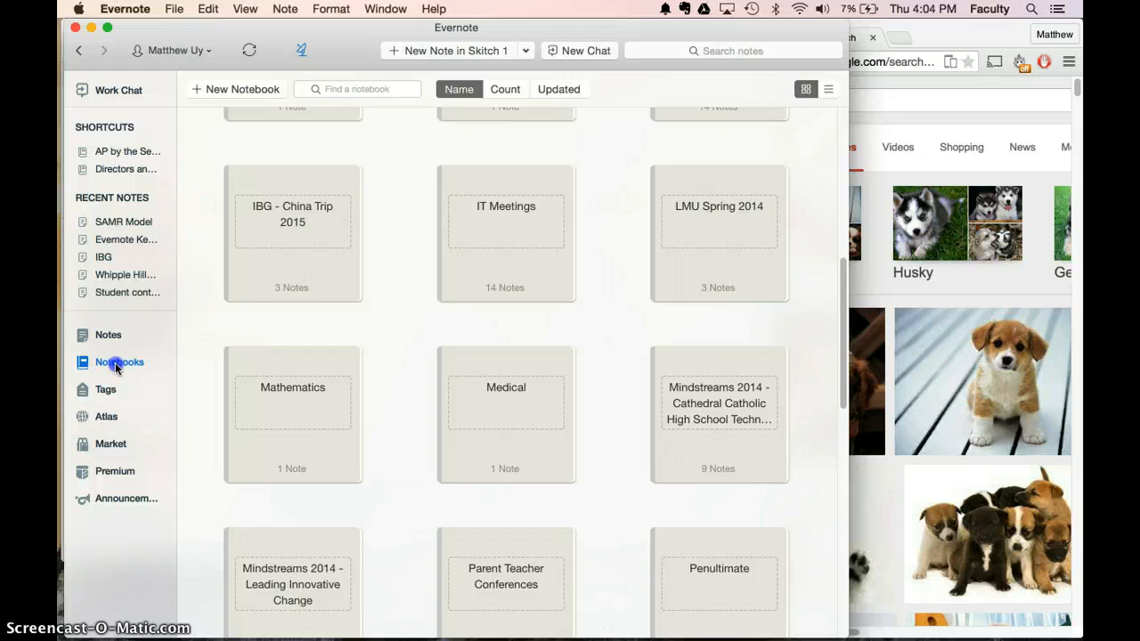
pyautogui.scroll(3)
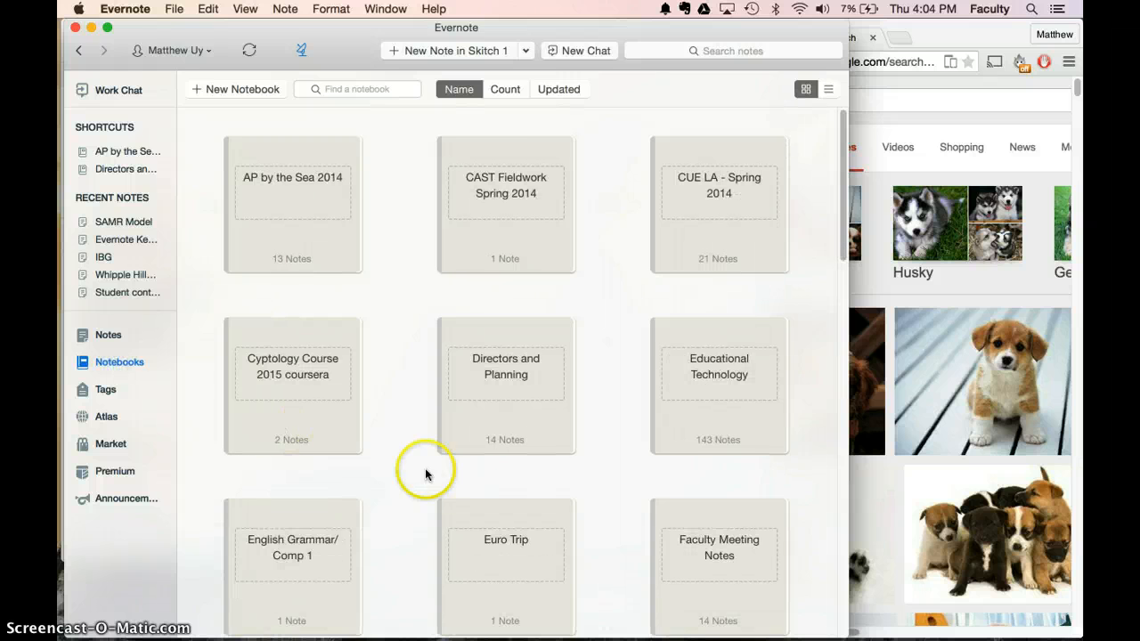
pyautogui.moveTo(122, 363)
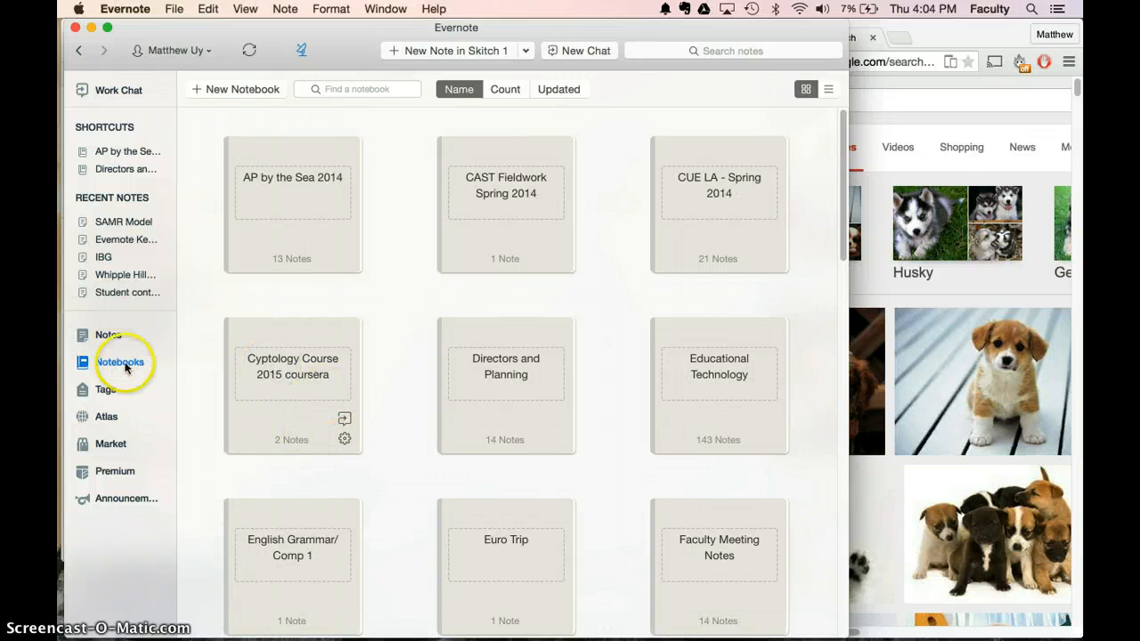
pyautogui.moveTo(256, 252)
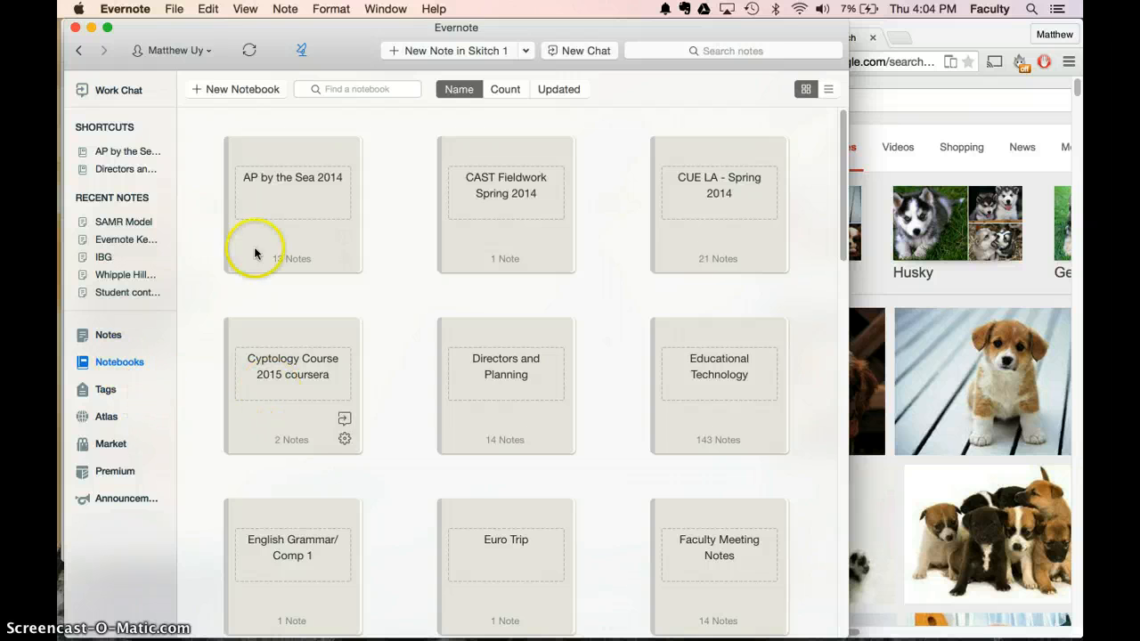
pyautogui.click(236, 88)
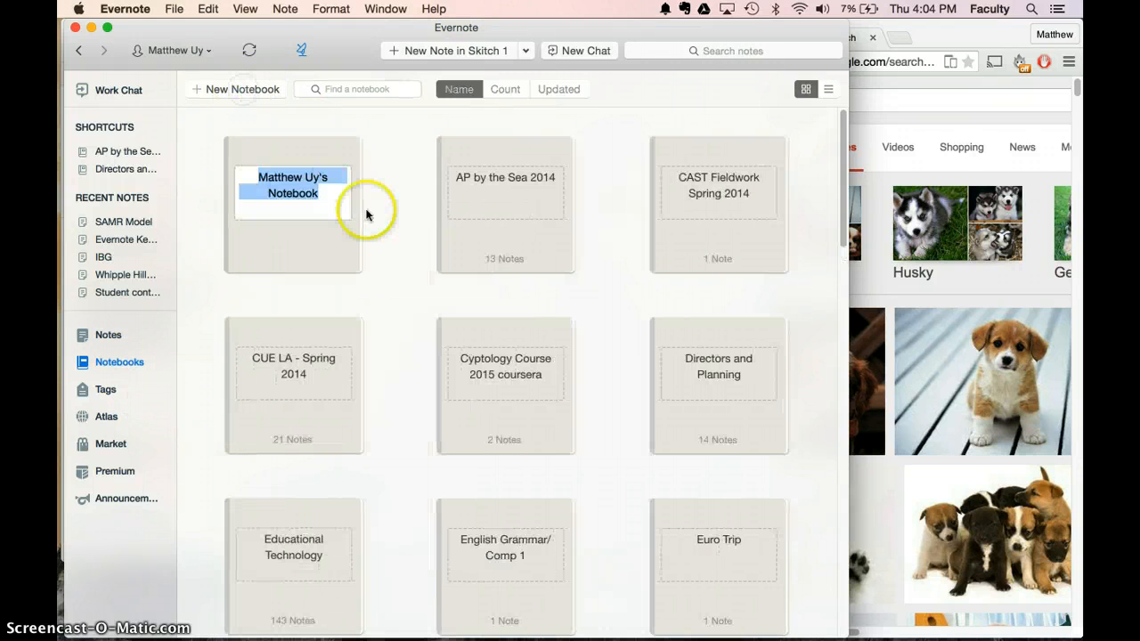
pyautogui.write('Ch')
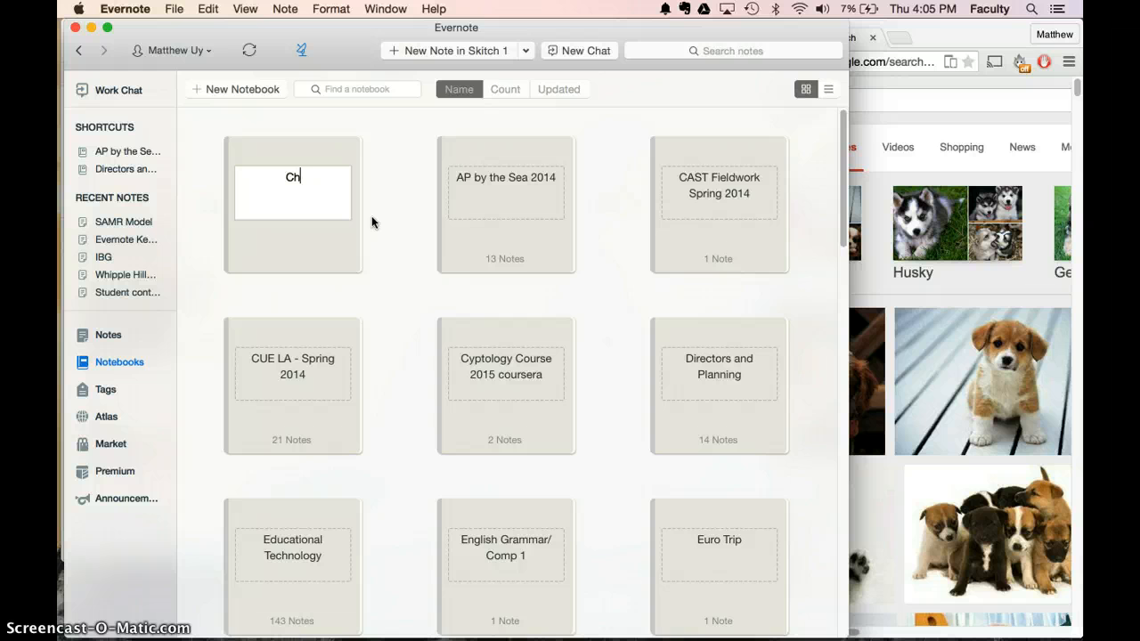
pyautogui.press('Return')
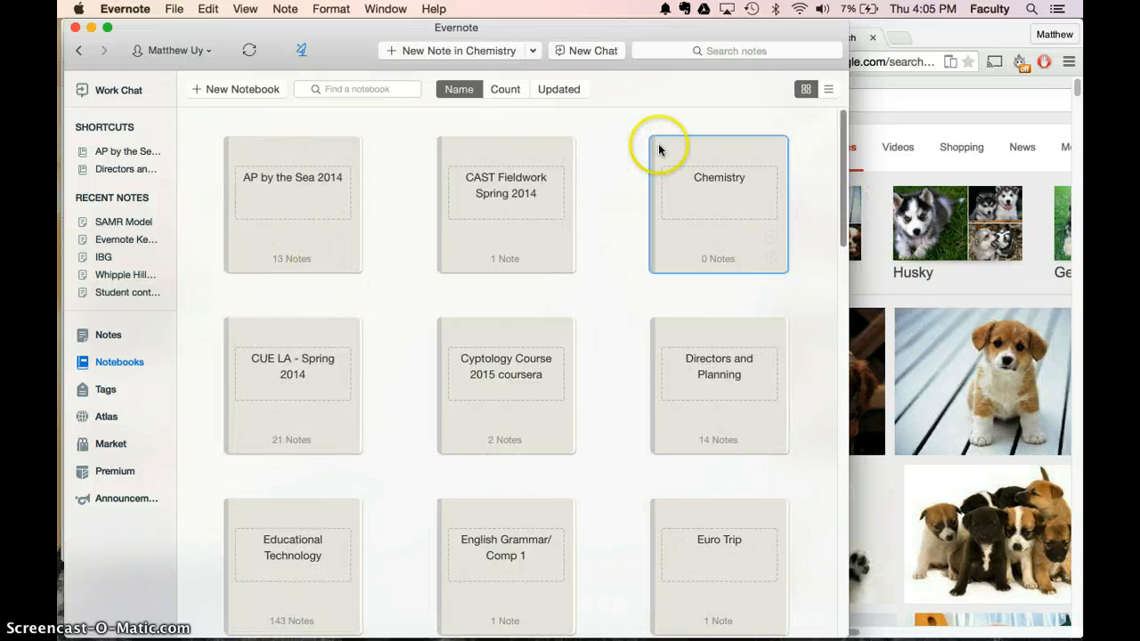
pyautogui.moveTo(719, 205)
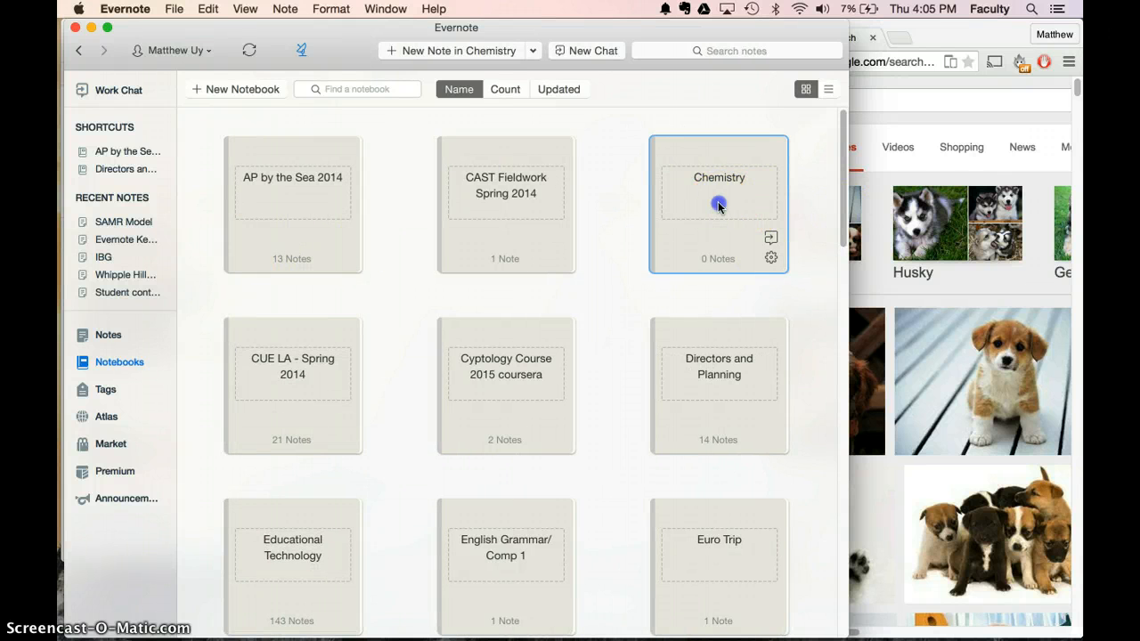
# In the Chemistry notebook, create a note titled 'SAMR Model' with placeholder body text.
pyautogui.doubleClick(719, 203)
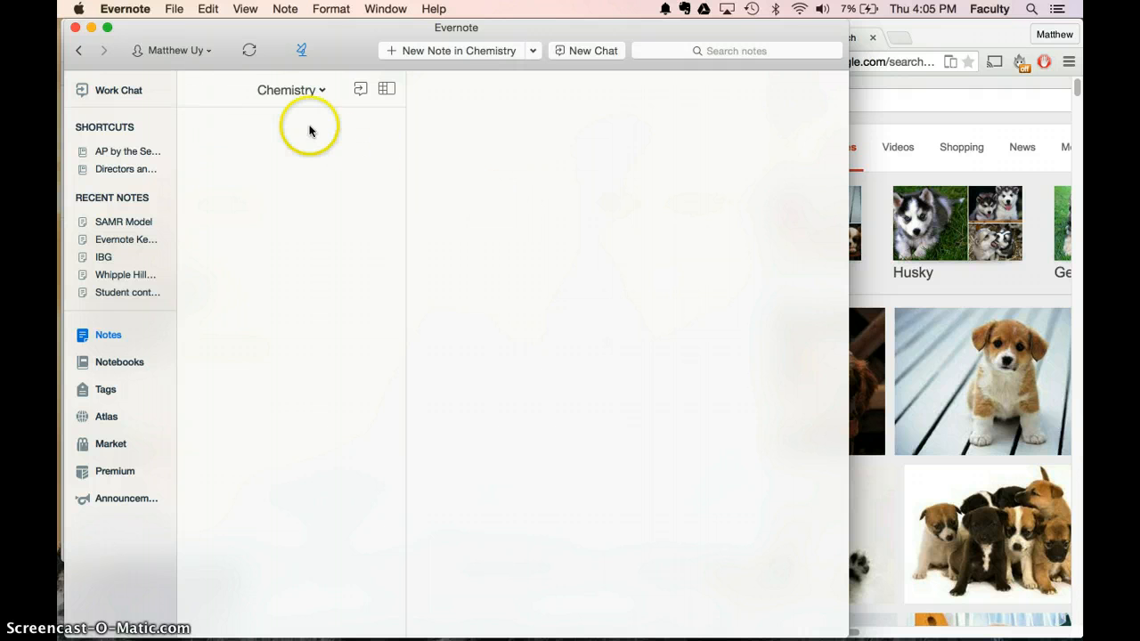
pyautogui.moveTo(98, 368)
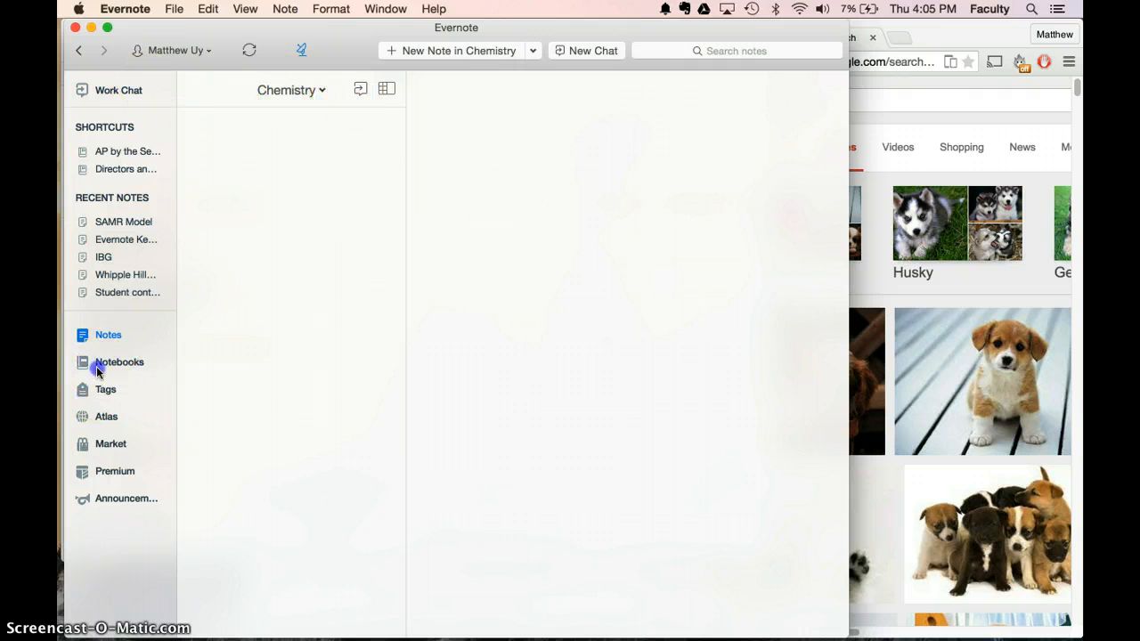
pyautogui.moveTo(430, 58)
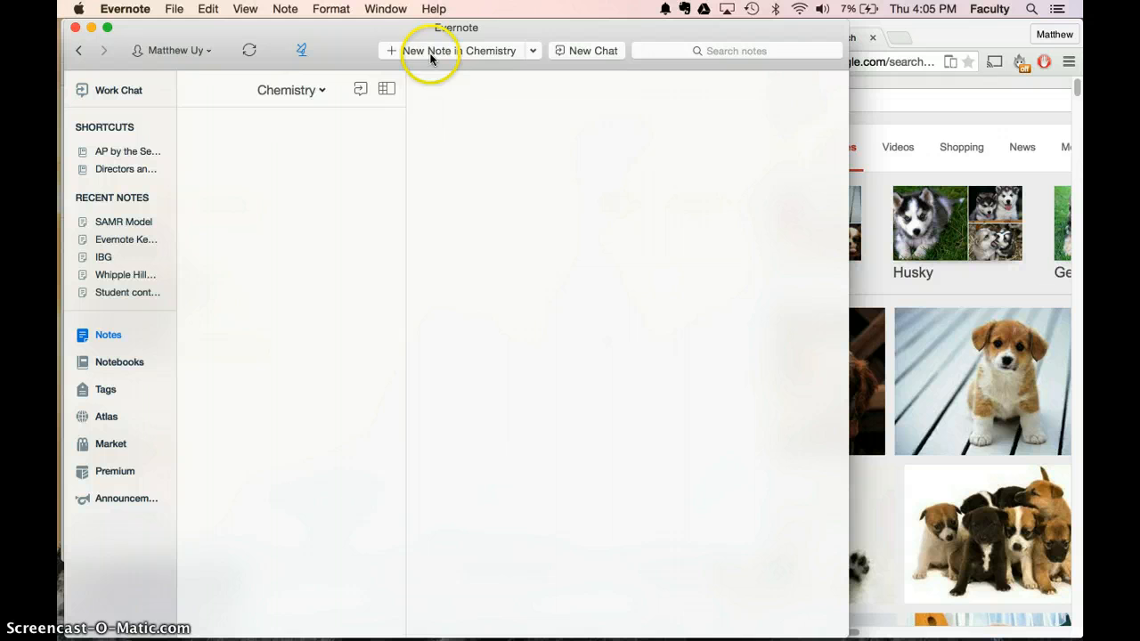
pyautogui.click(427, 51)
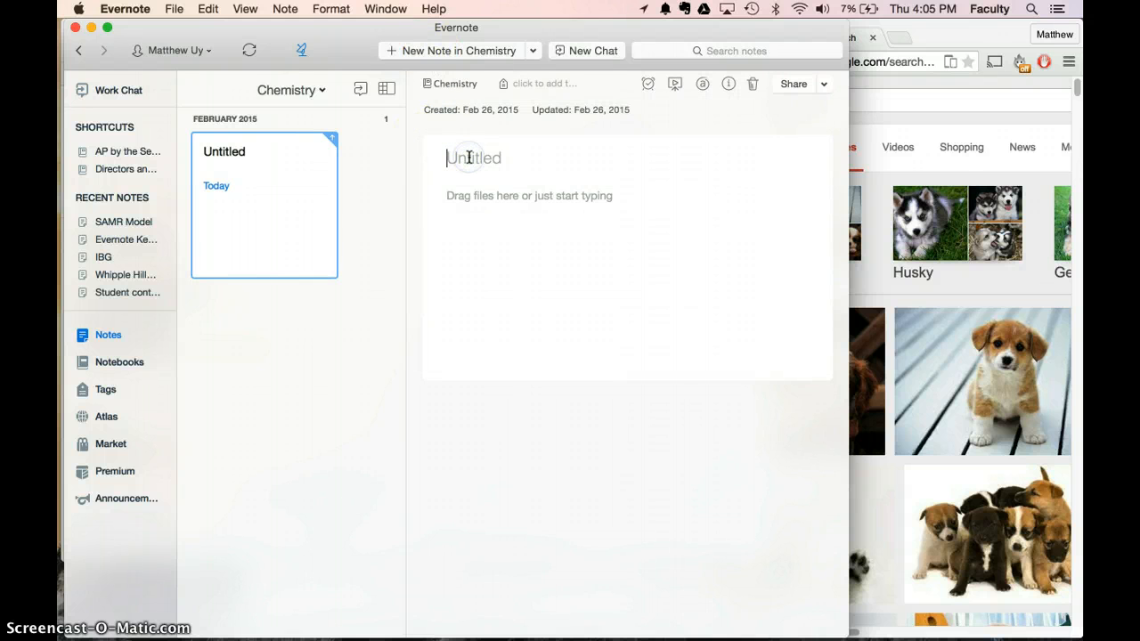
pyautogui.write('S')
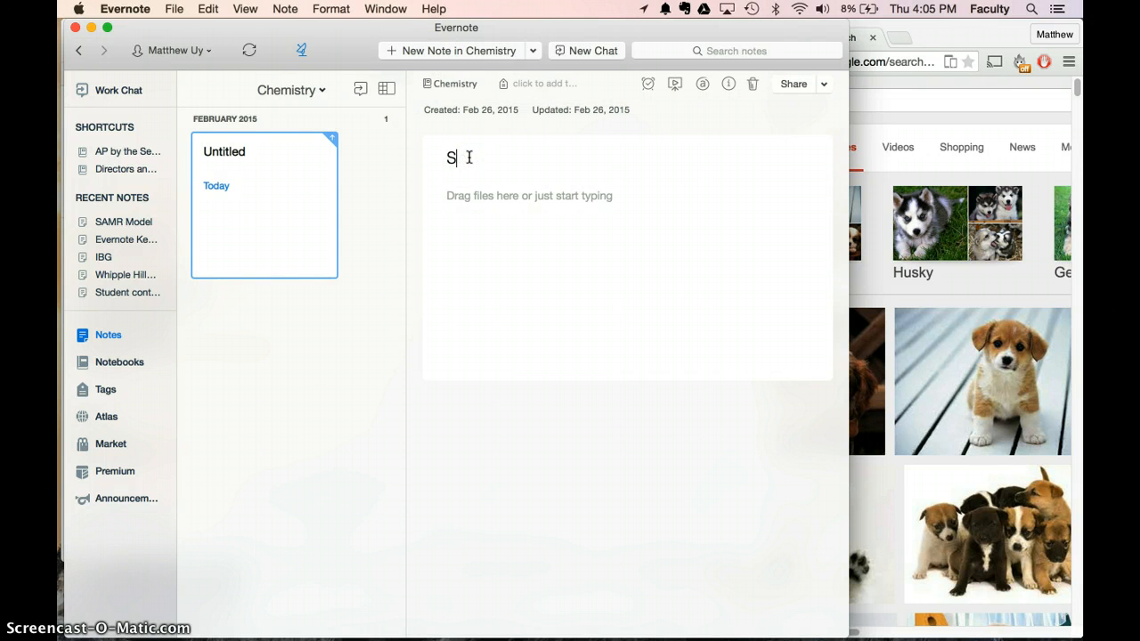
pyautogui.write('AMR Model')
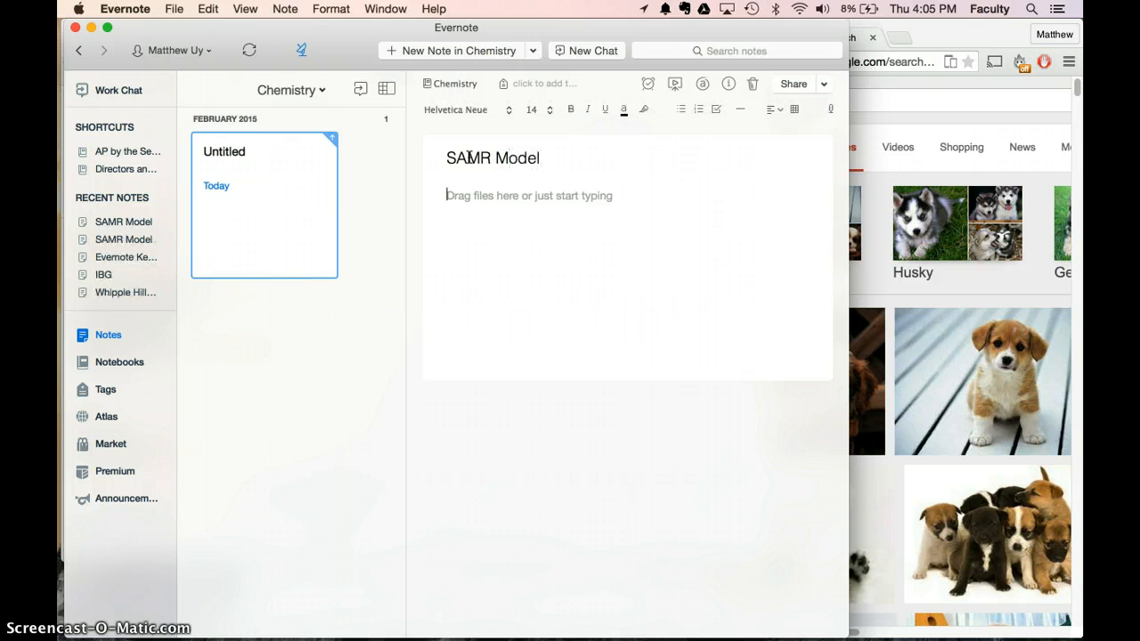
pyautogui.write('as;dfj;jf;ajskldfj')
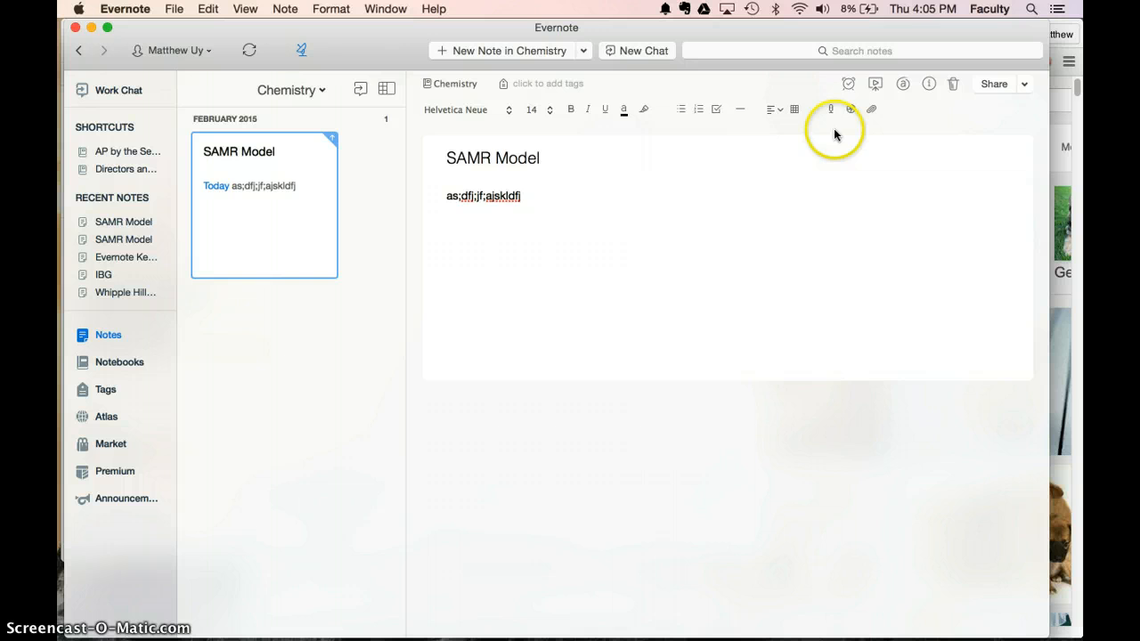
# Record a short audio clip, save it into the note, and play it back.
pyautogui.click(830, 109)
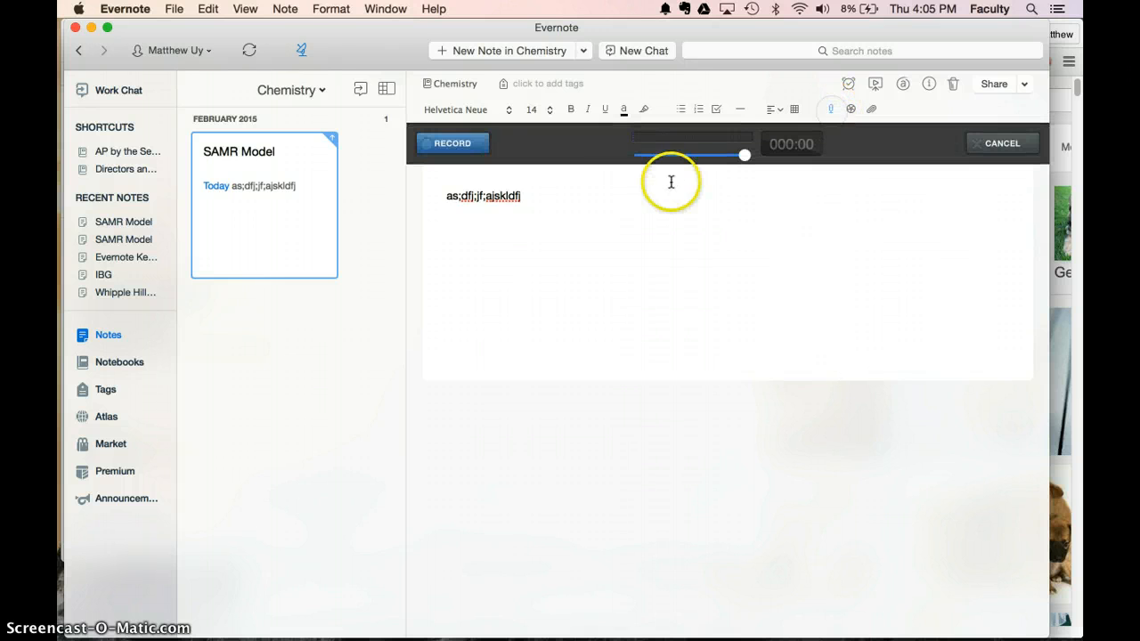
pyautogui.click(452, 142)
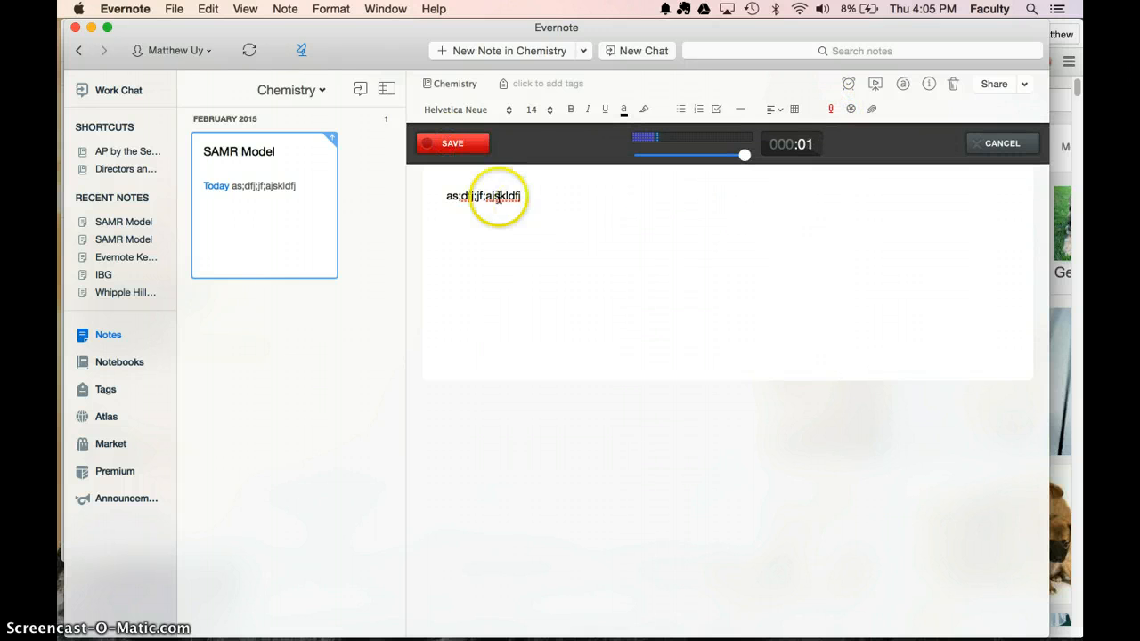
pyautogui.click(451, 142)
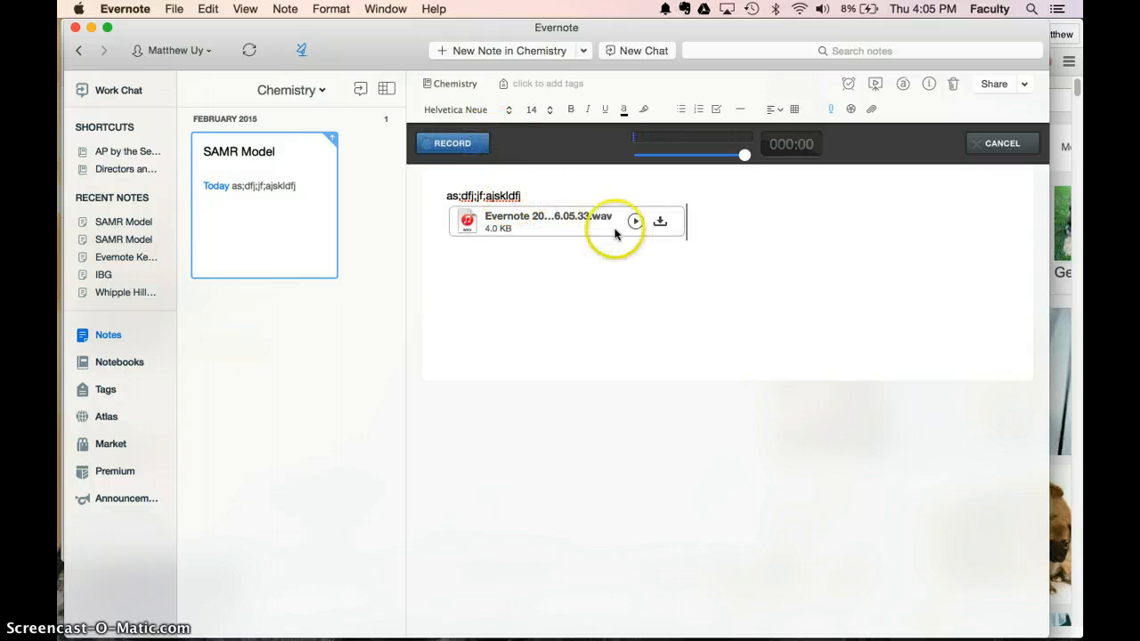
pyautogui.click(453, 143)
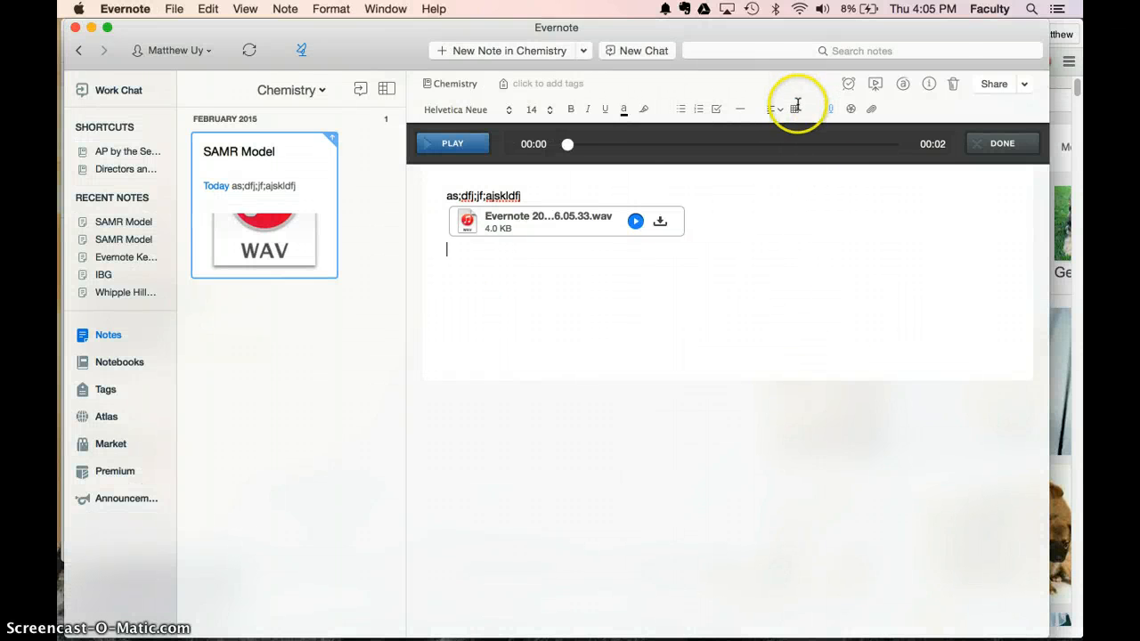
# Insert a 2x2 table below the audio clip and enter 1 in its first cell.
pyautogui.click(794, 108)
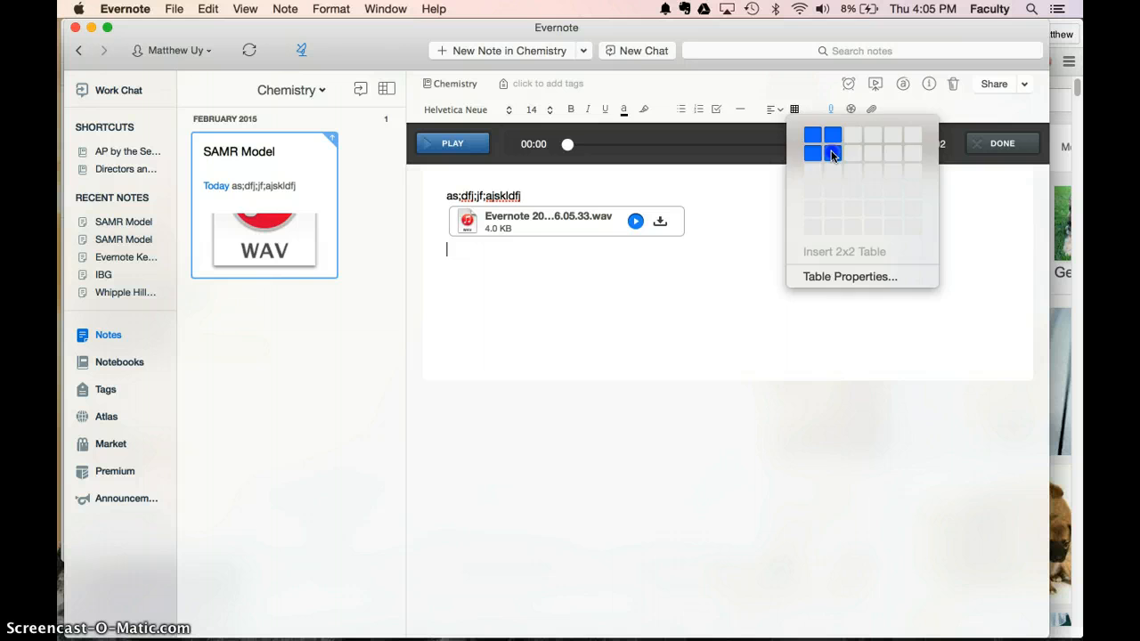
pyautogui.click(832, 152)
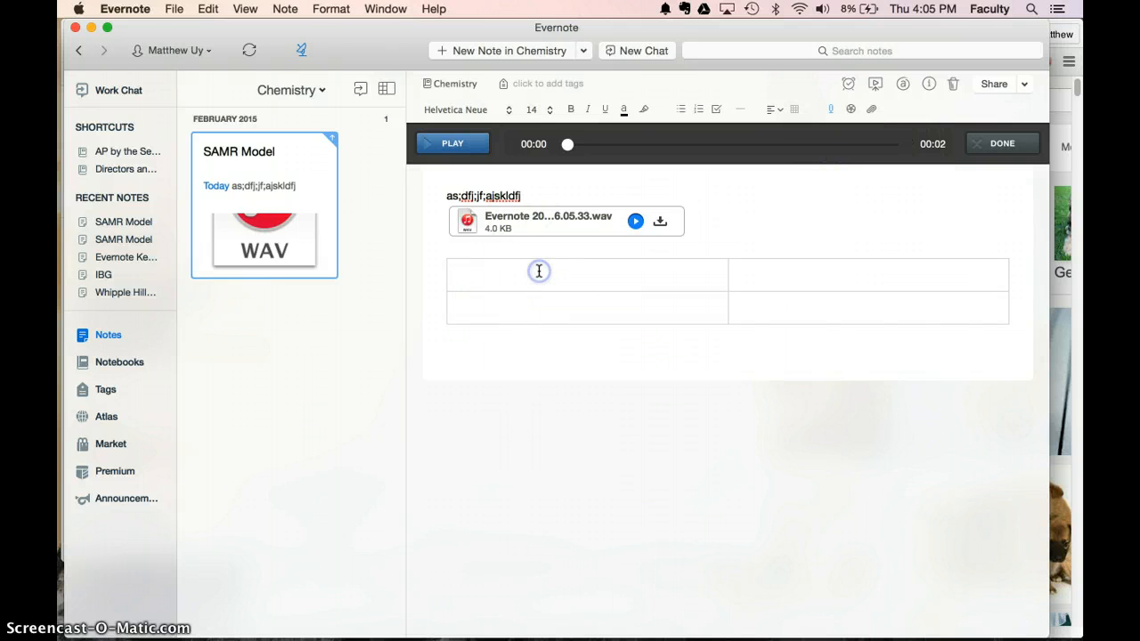
pyautogui.write('1')
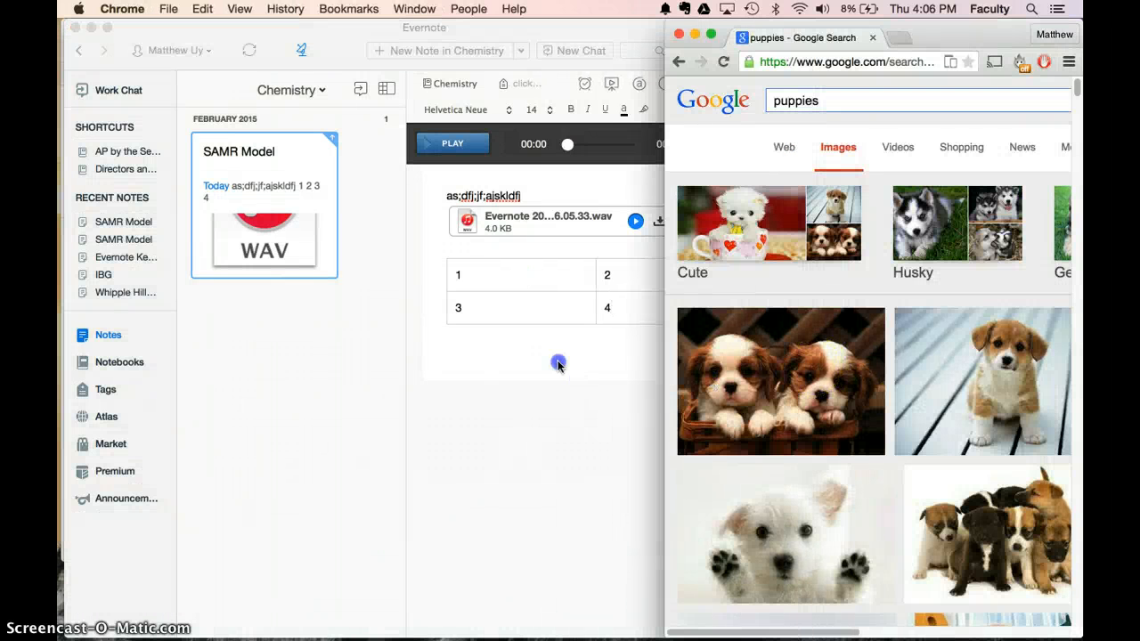
# Drag the two-puppies photo from Google Images into the note below the table.
pyautogui.moveTo(780, 381); pyautogui.dragTo(614, 356)
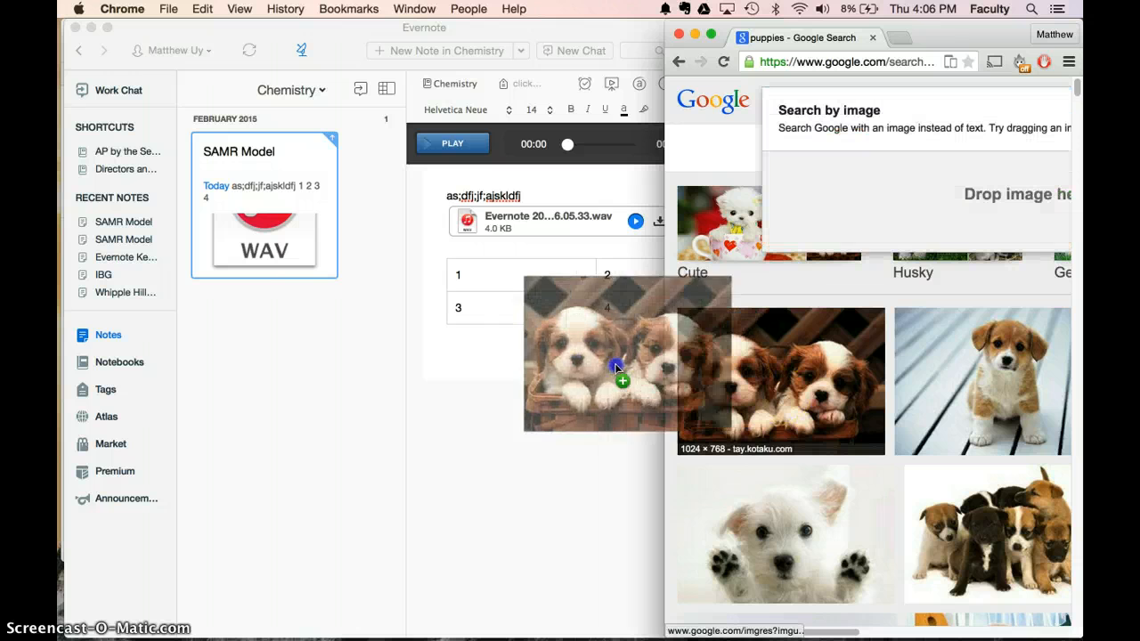
pyautogui.moveTo(619, 368); pyautogui.dragTo(561, 331)
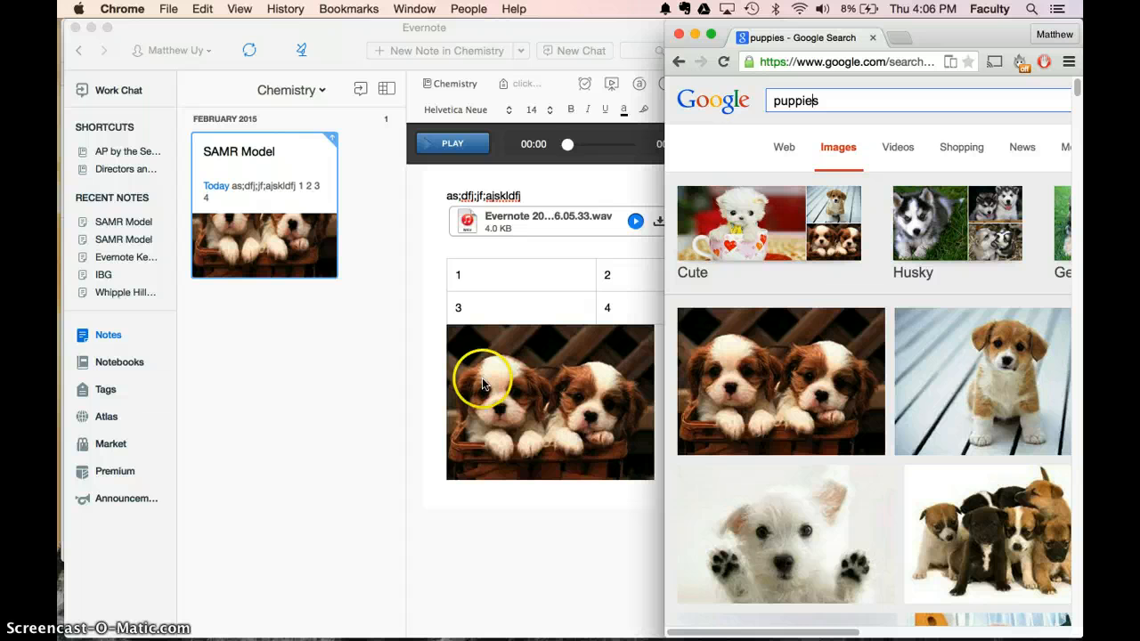
pyautogui.moveTo(548, 512)
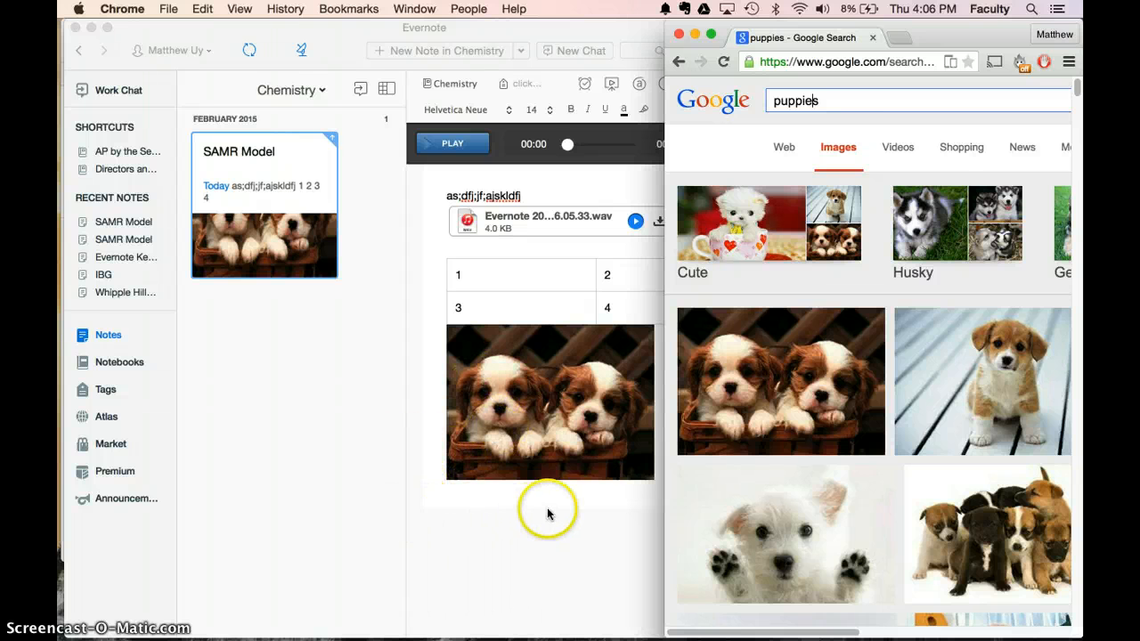
pyautogui.moveTo(453, 481)
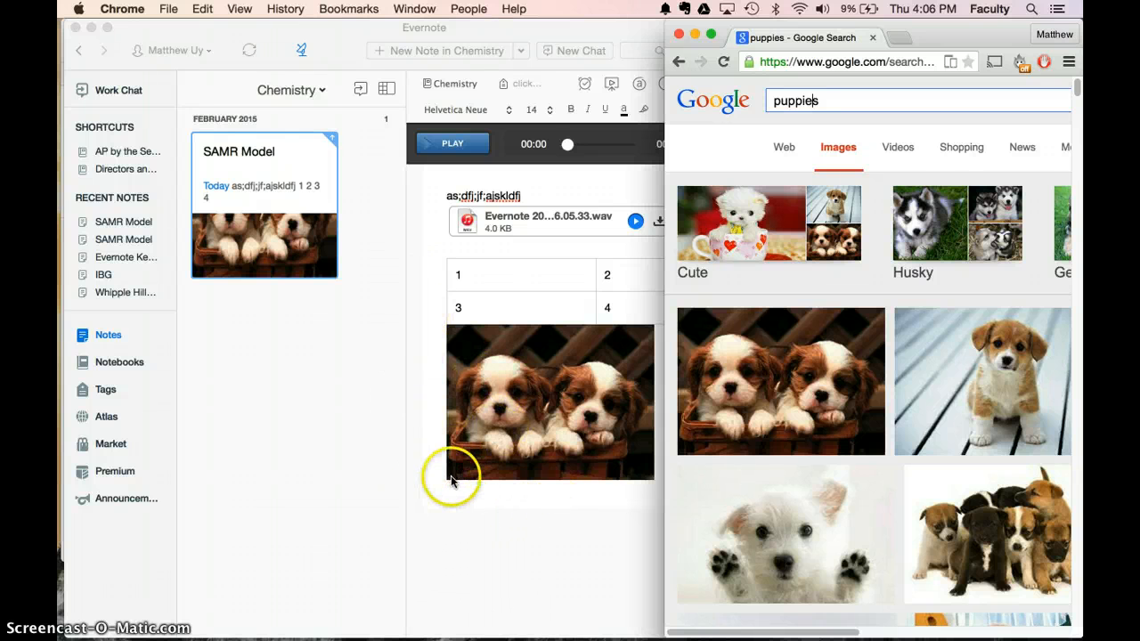
pyautogui.moveTo(414, 407)
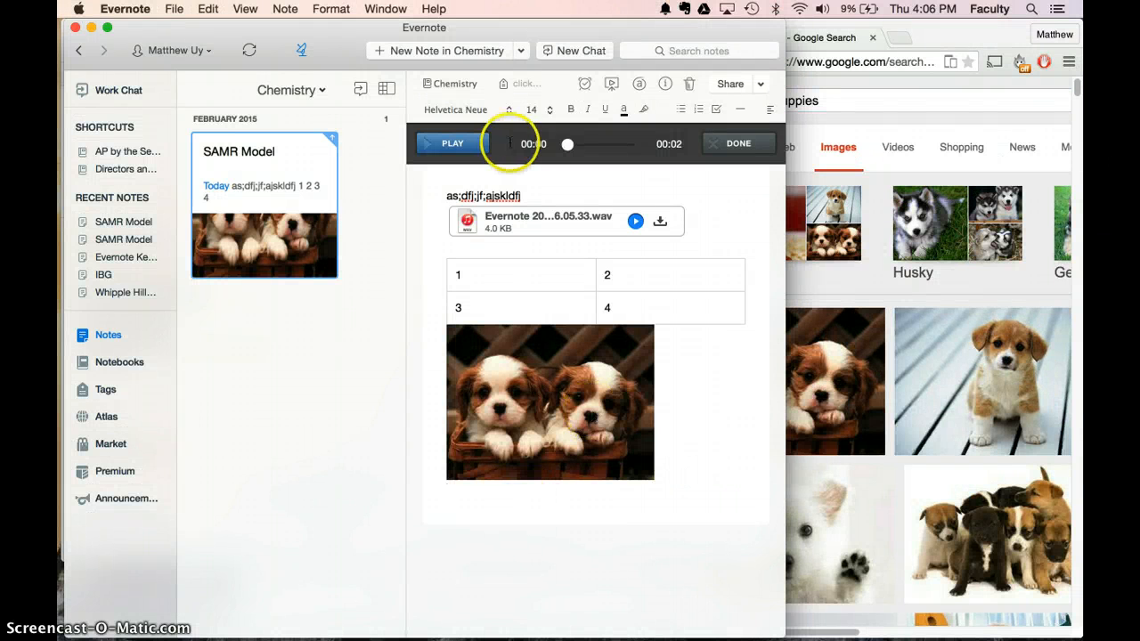
# Begin a numbered list under the puppy photo and return to the note.
pyautogui.click(697, 110)
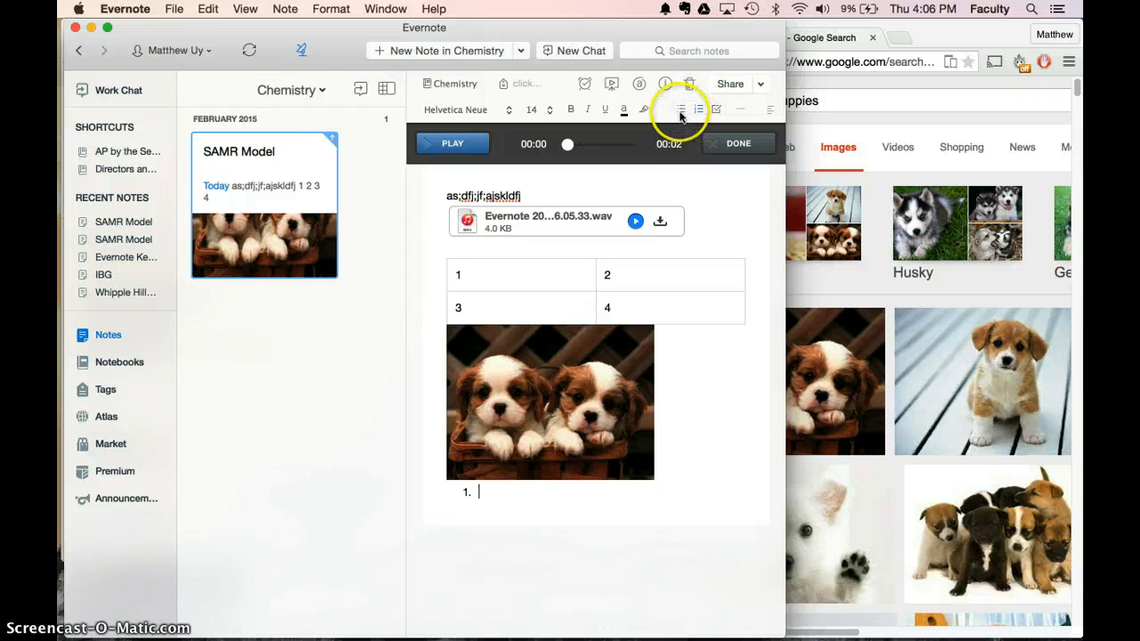
pyautogui.moveTo(641, 361)
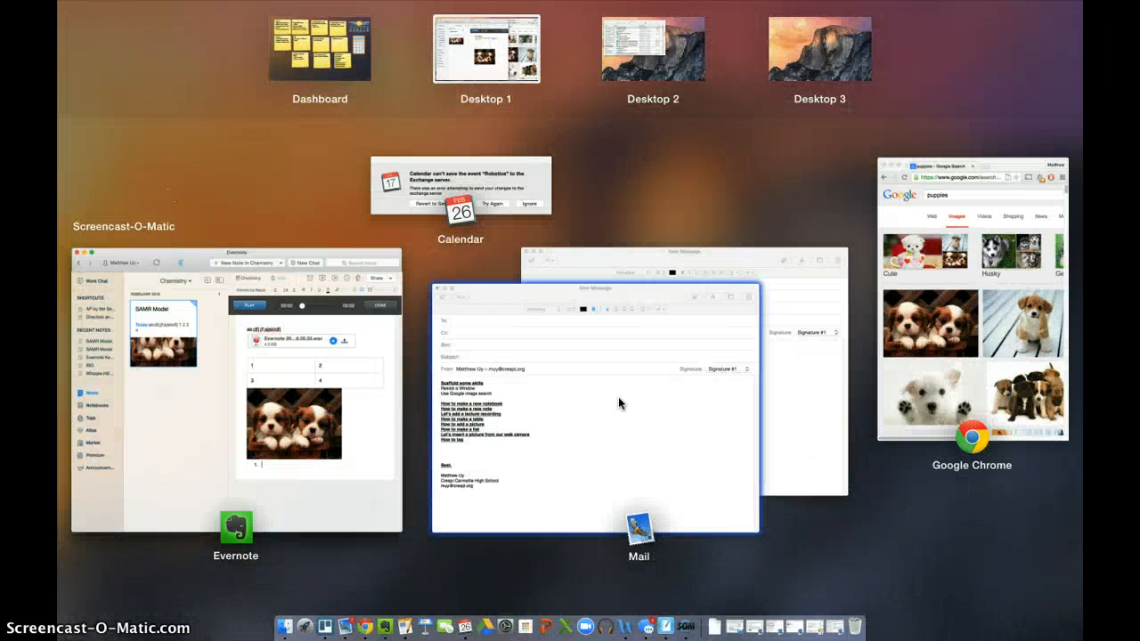
pyautogui.click(236, 392)
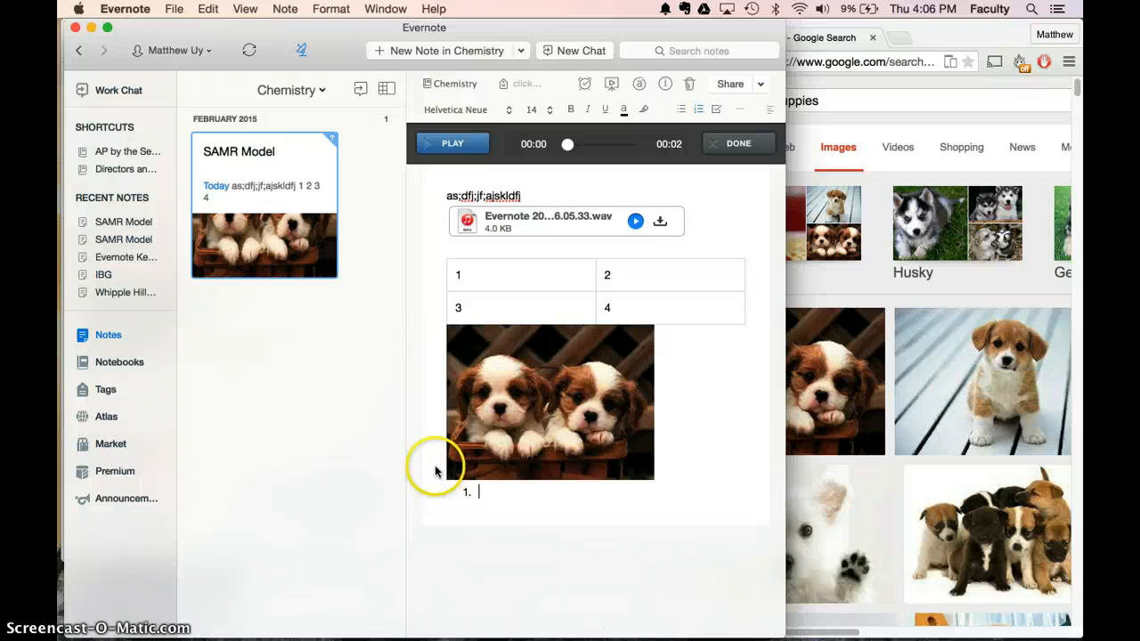
pyautogui.moveTo(617, 114)
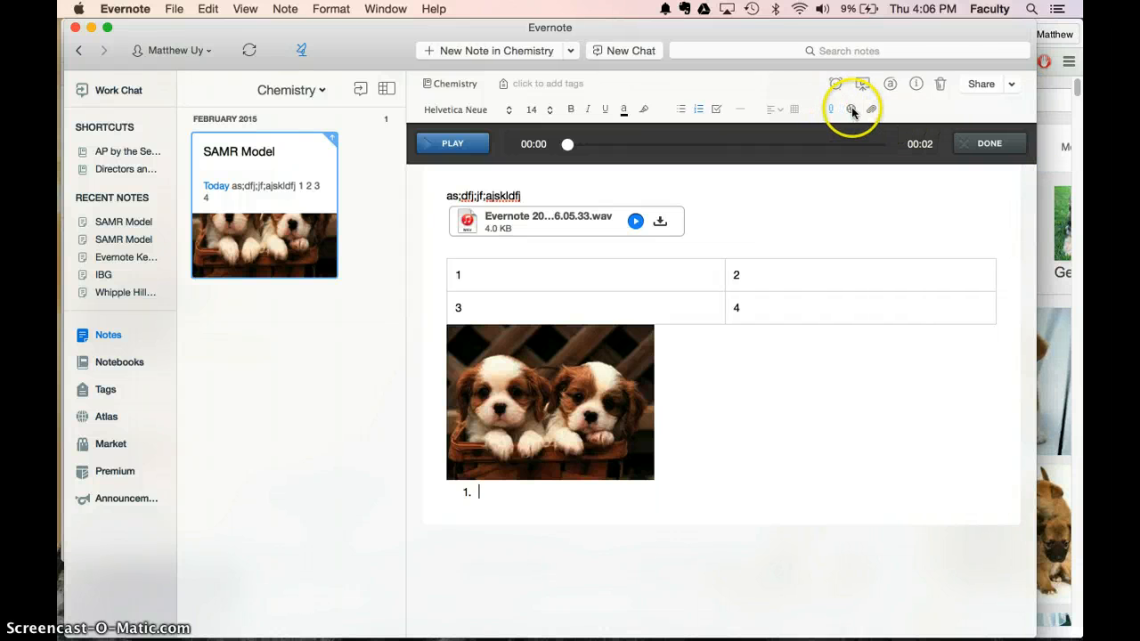
# Discard a first webcam attempt, then snapshot the requisition form into the list.
pyautogui.click(852, 109)
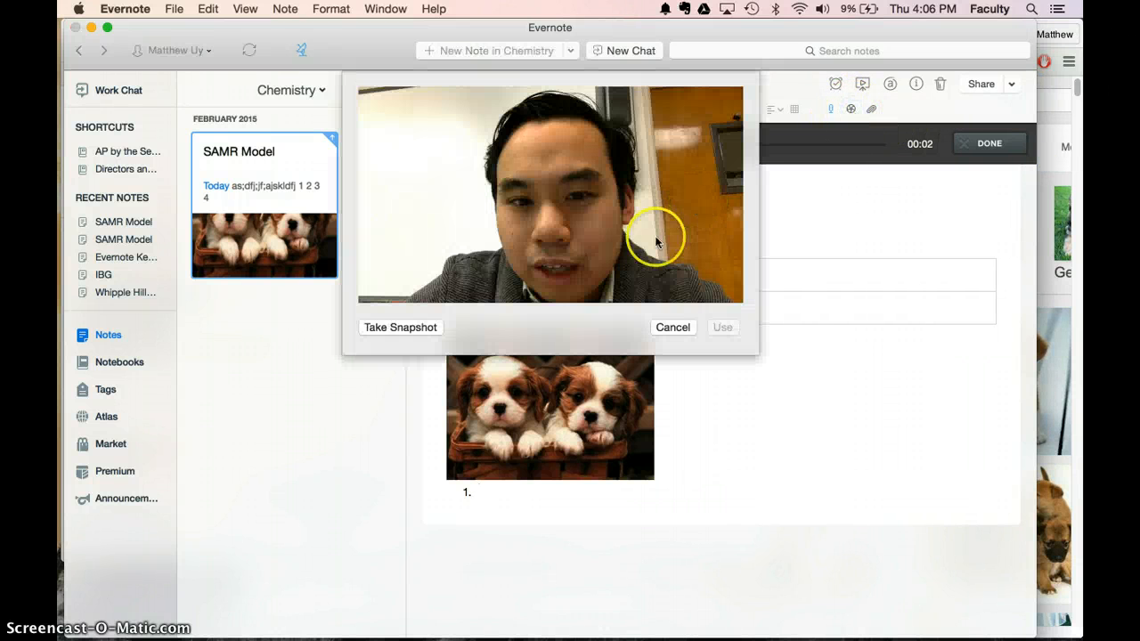
pyautogui.click(400, 327)
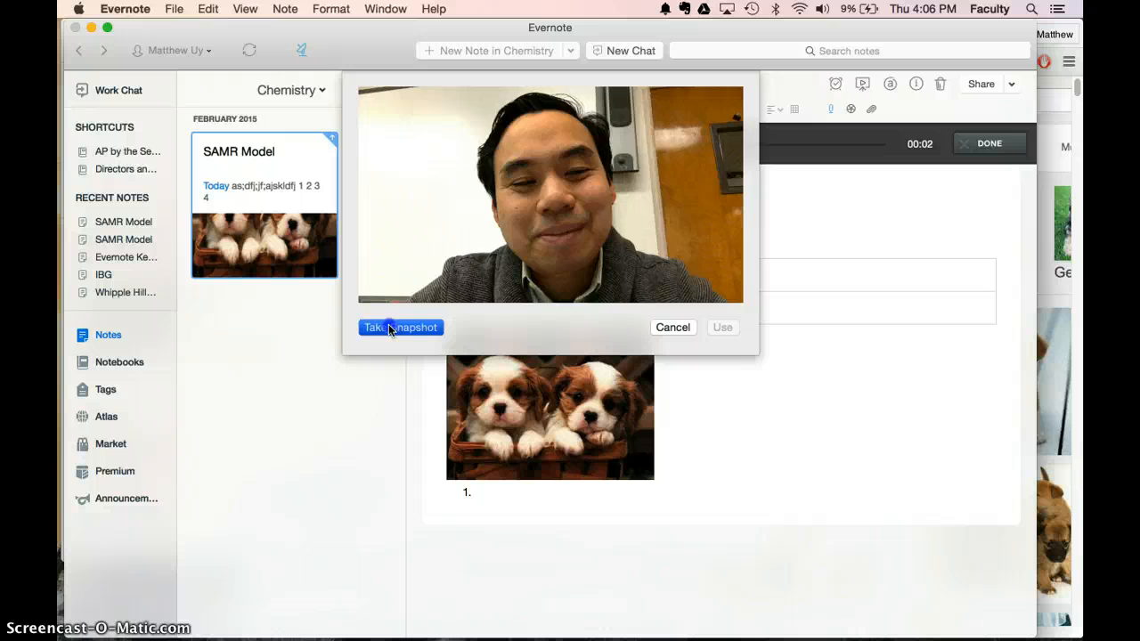
pyautogui.click(399, 327)
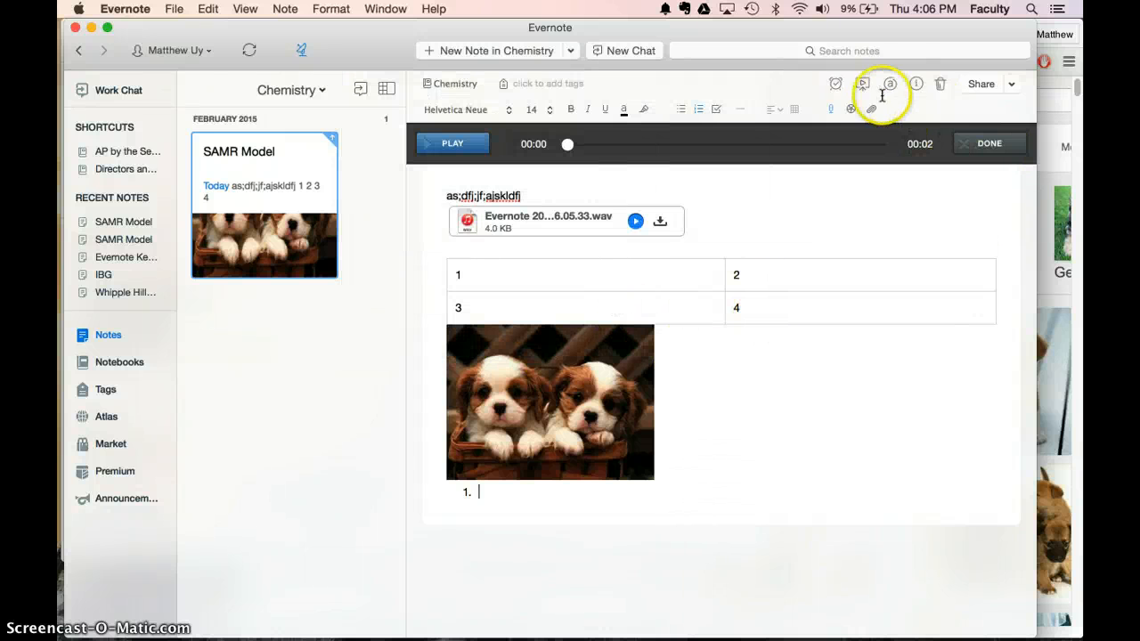
pyautogui.click(862, 84)
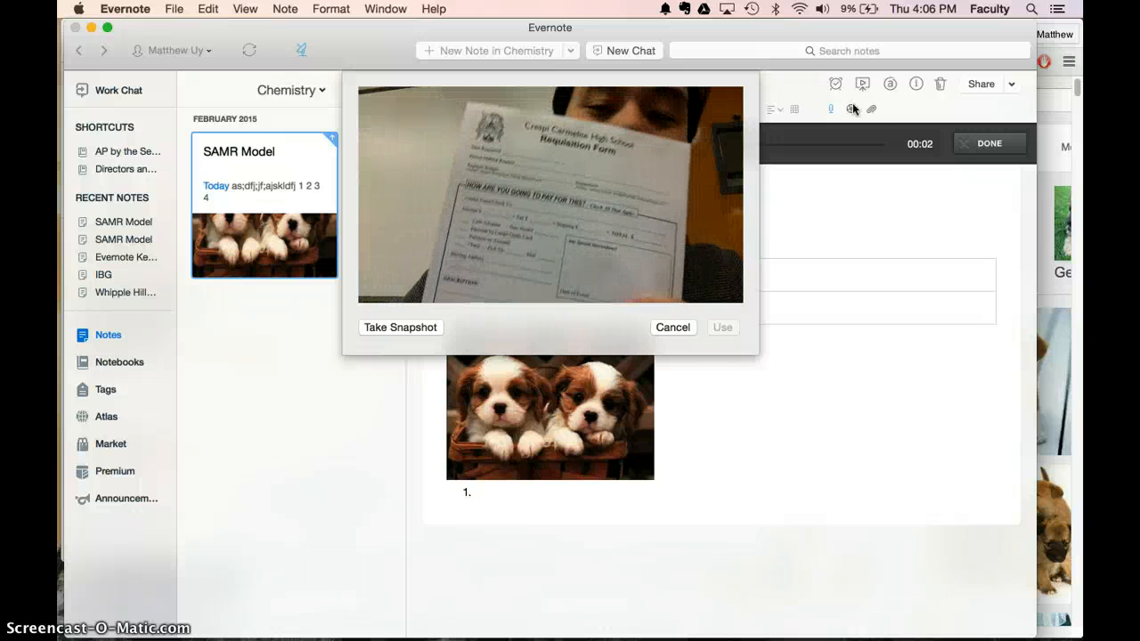
pyautogui.click(400, 327)
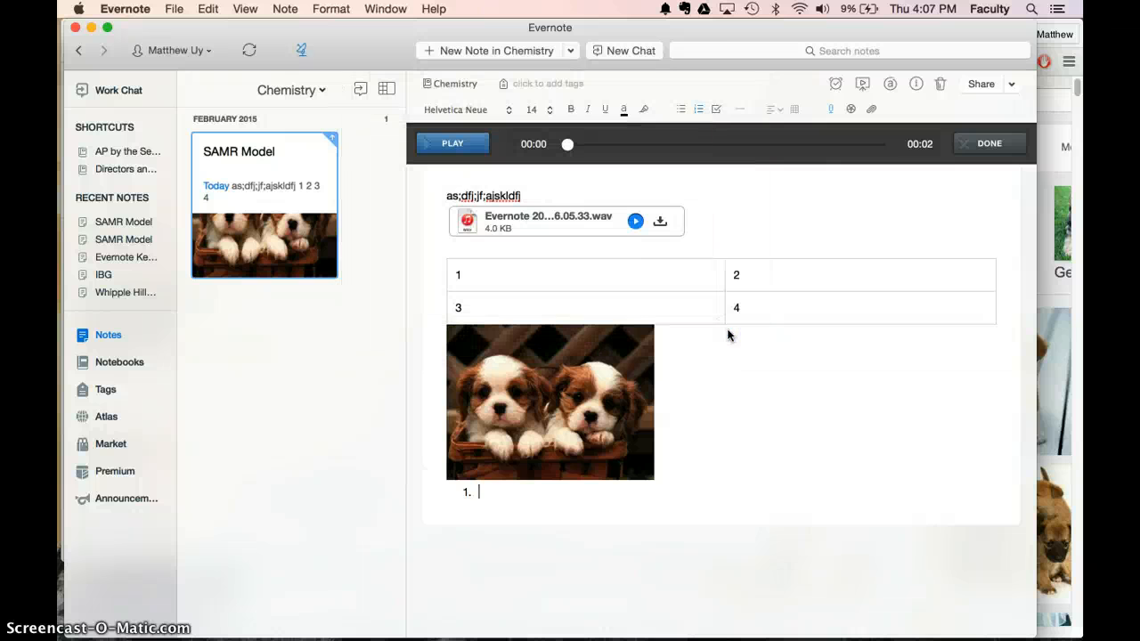
pyautogui.scroll(-3)
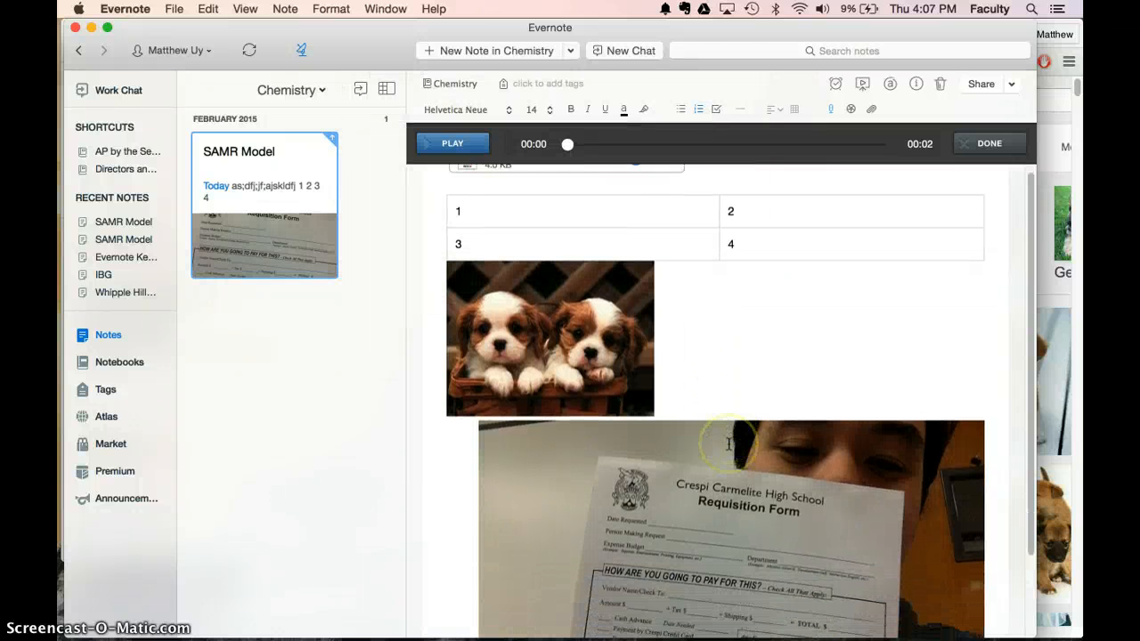
pyautogui.scroll(-3)
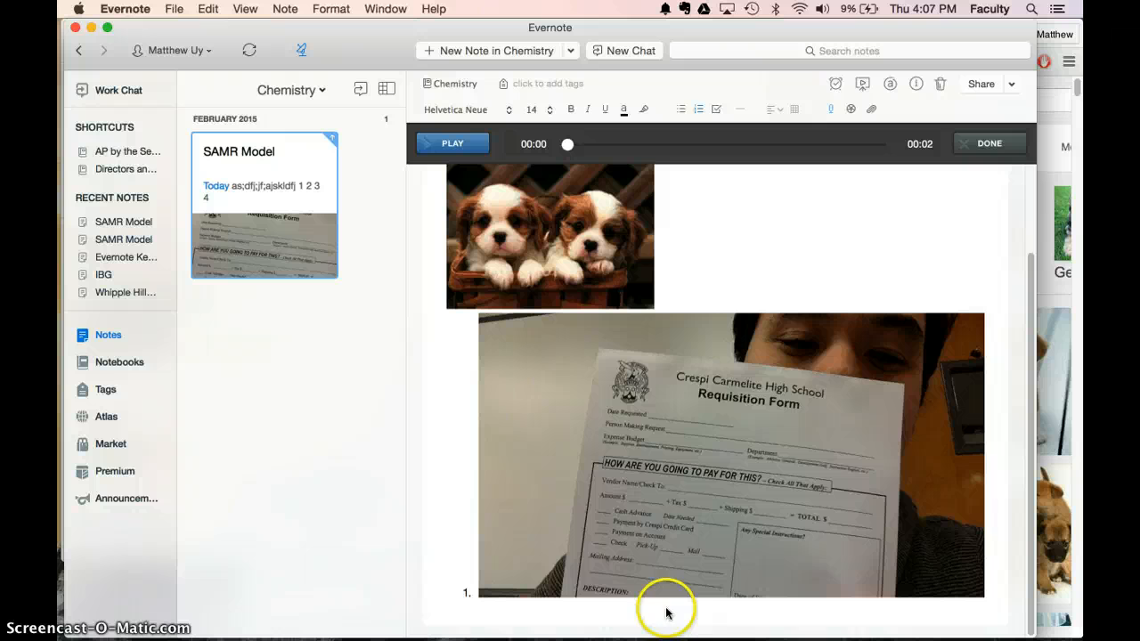
pyautogui.moveTo(320, 392)
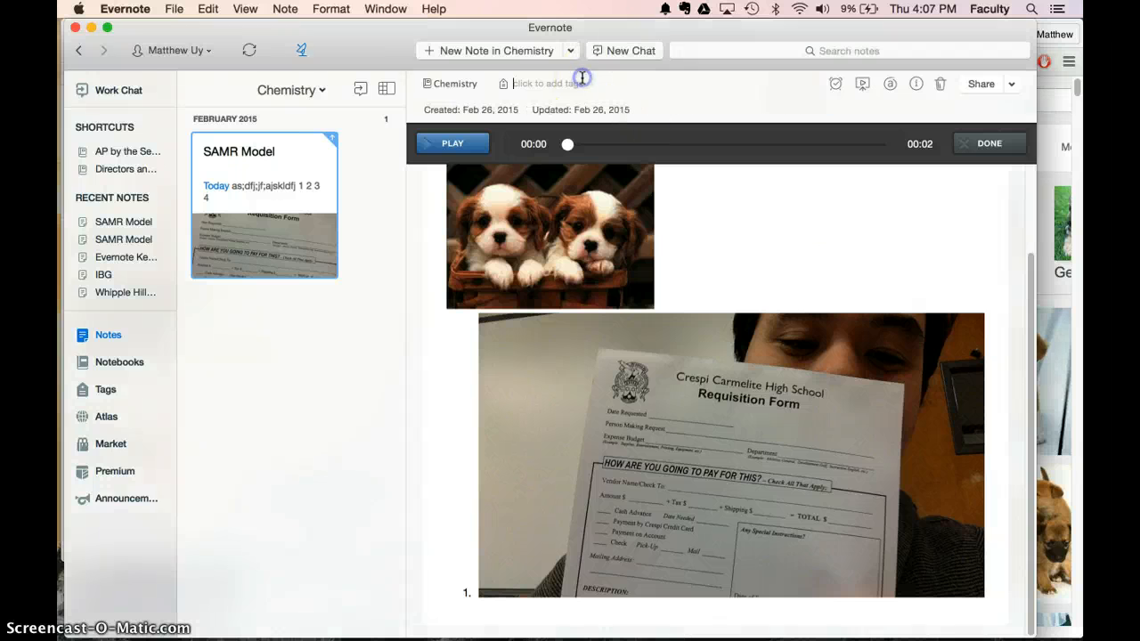
# Tag the note with Ions, Samr, Puppies and Evernote.
pyautogui.write('lon')
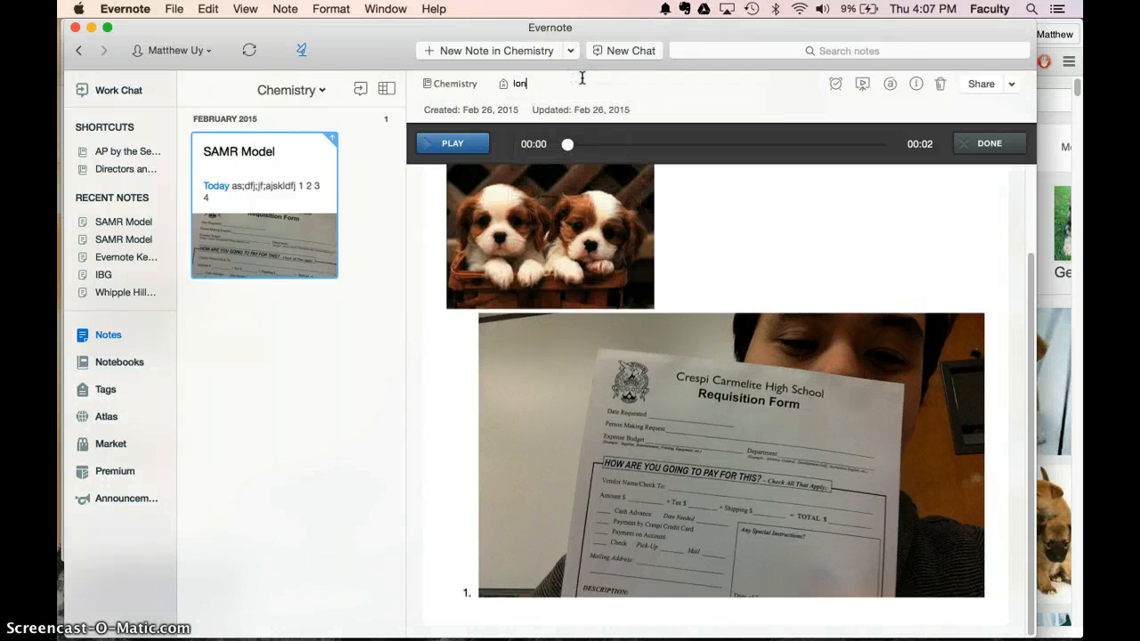
pyautogui.write('Samr Puppies Evernot')
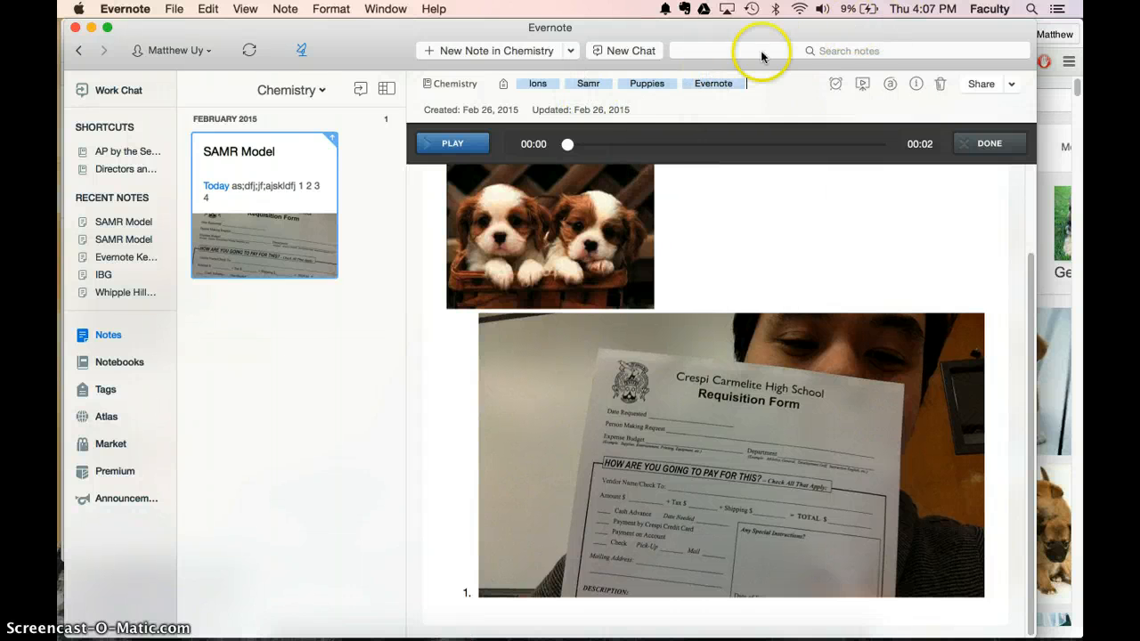
pyautogui.write('evernote')
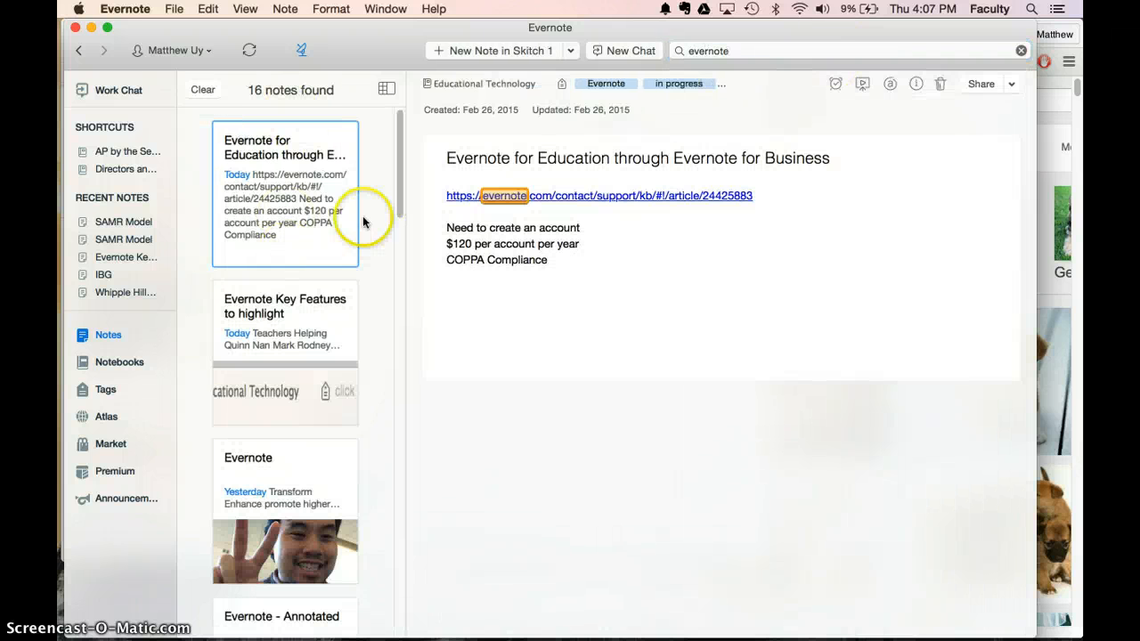
# Scroll through the 16 search results for 'evernote'.
pyautogui.scroll(-3)
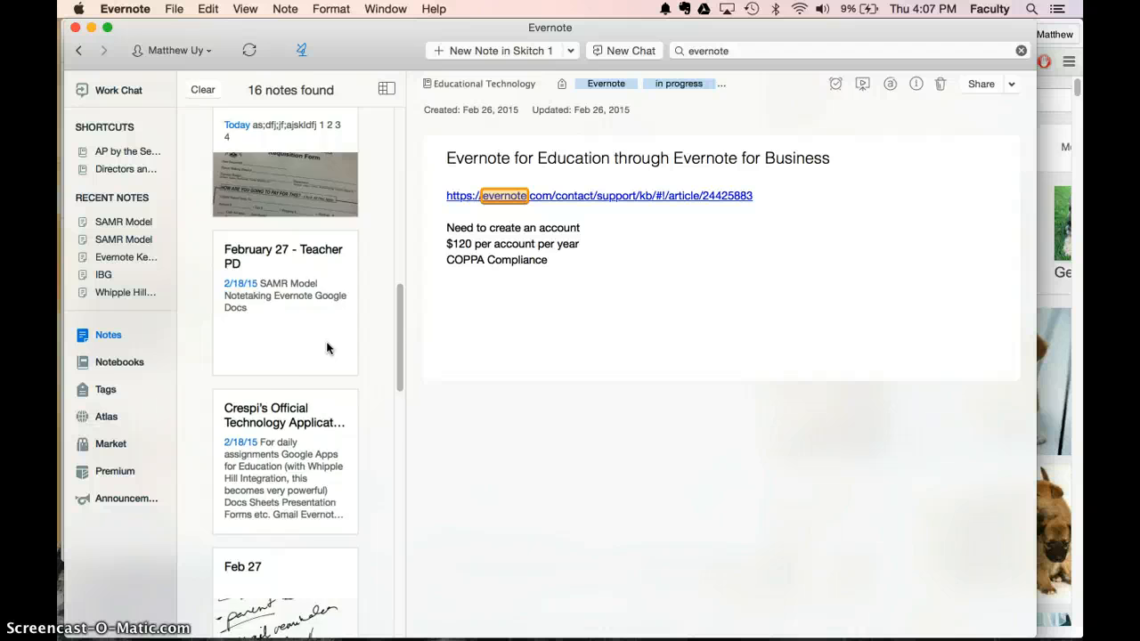
pyautogui.scroll(-3)
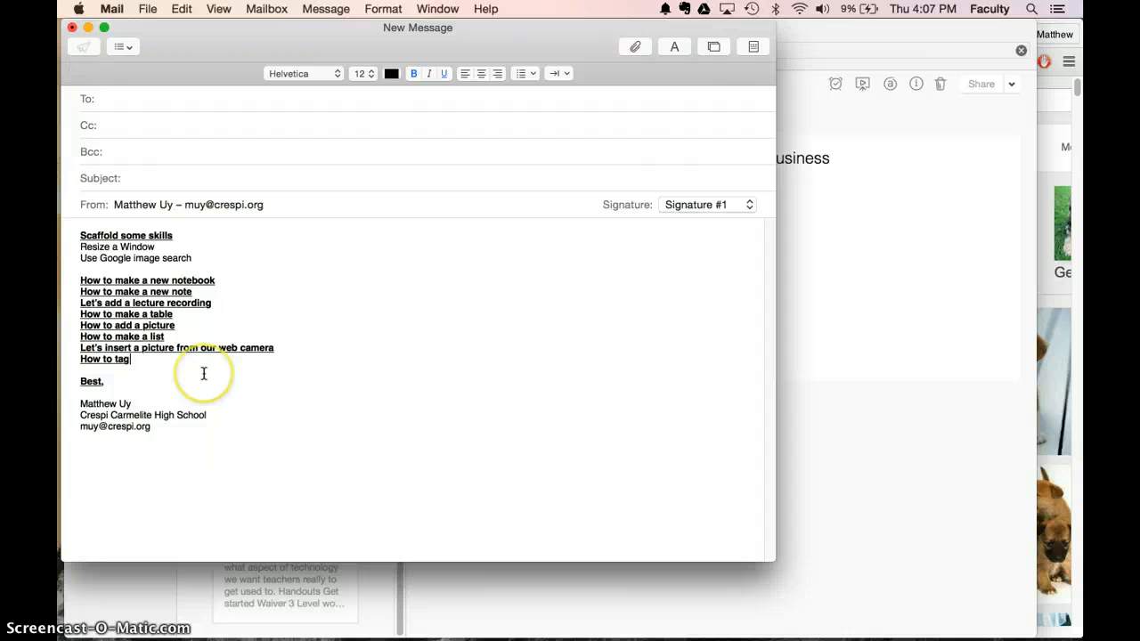
pyautogui.moveTo(464, 514)
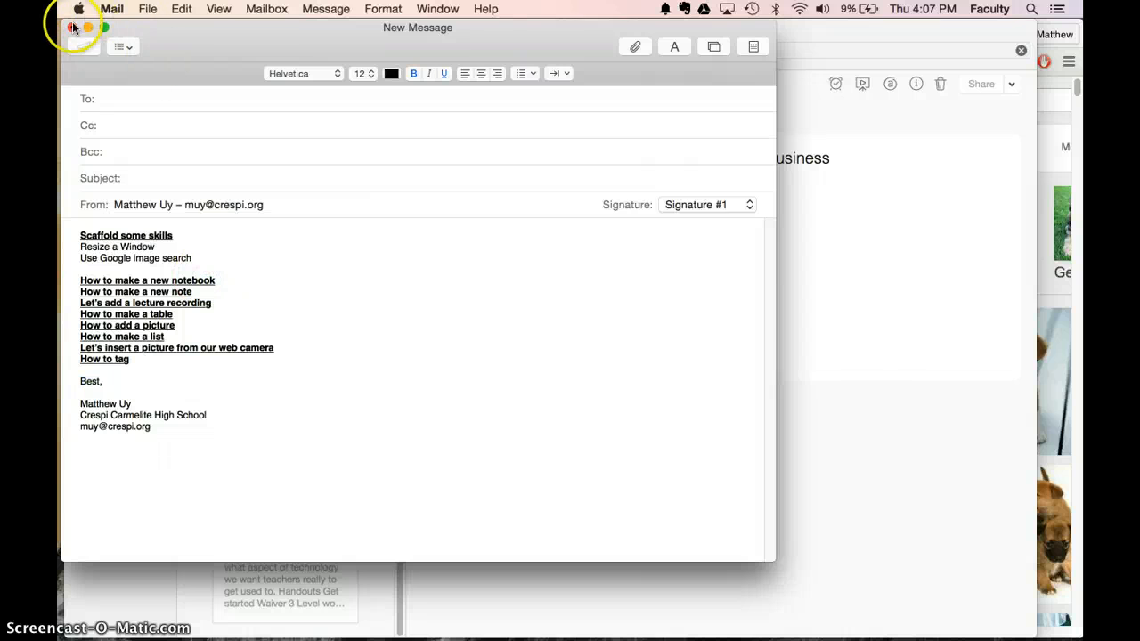
pyautogui.moveTo(404, 492)
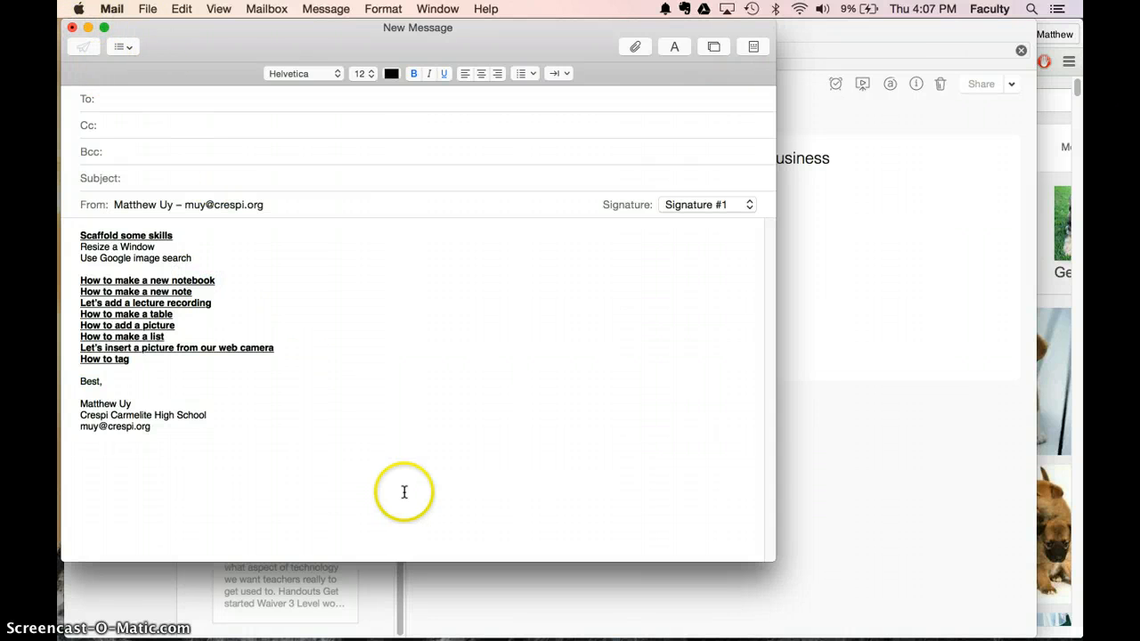